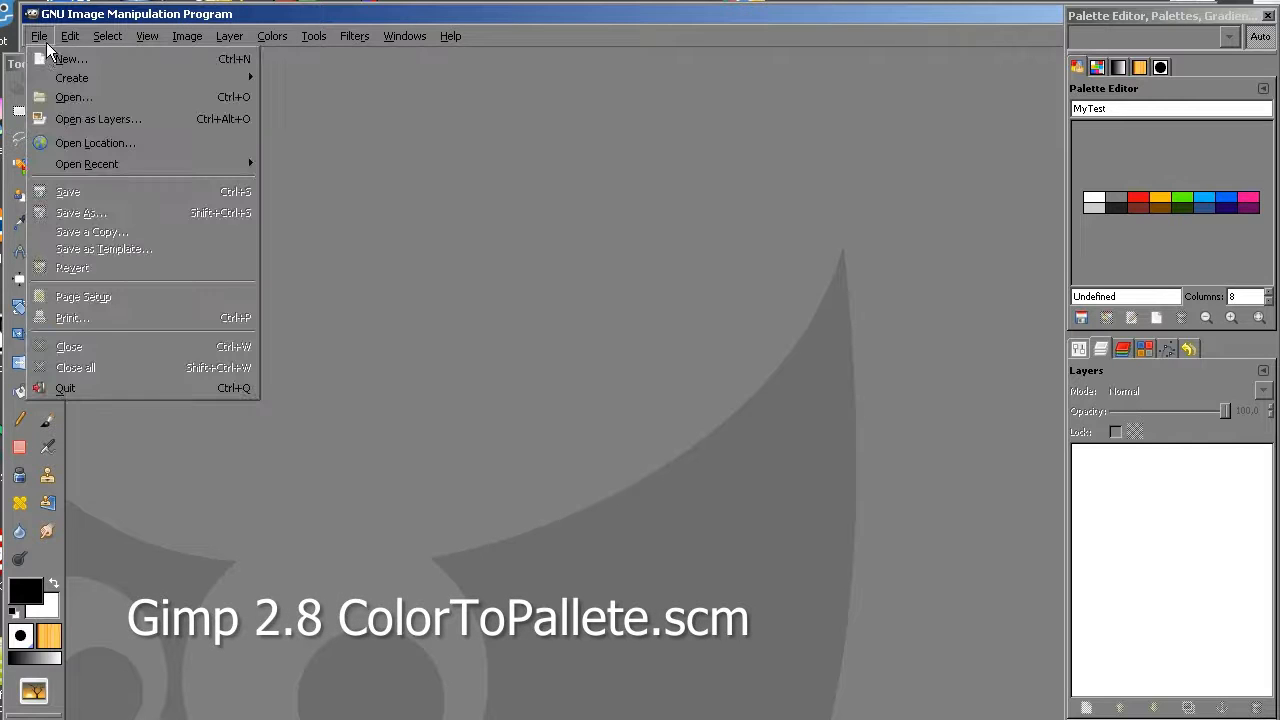
Create a new 320×200 image and add a transparent layer on top of it.
left_click(68, 58)
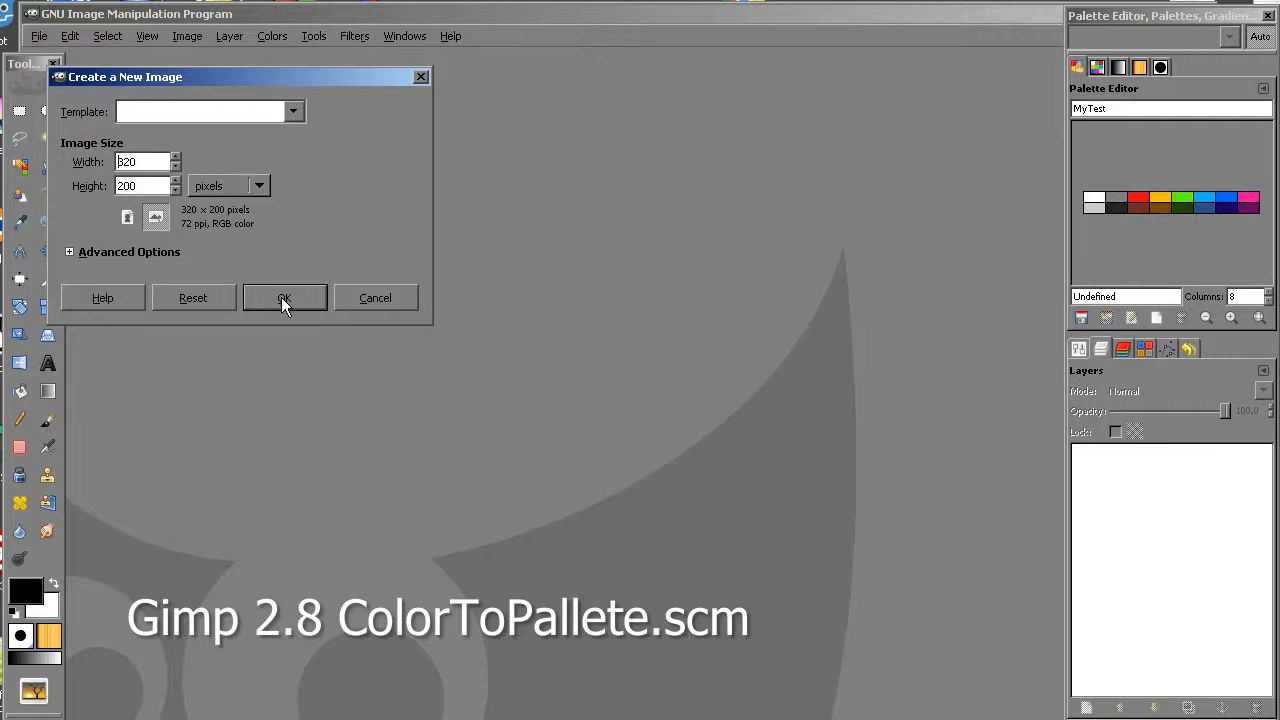
left_click(284, 296)
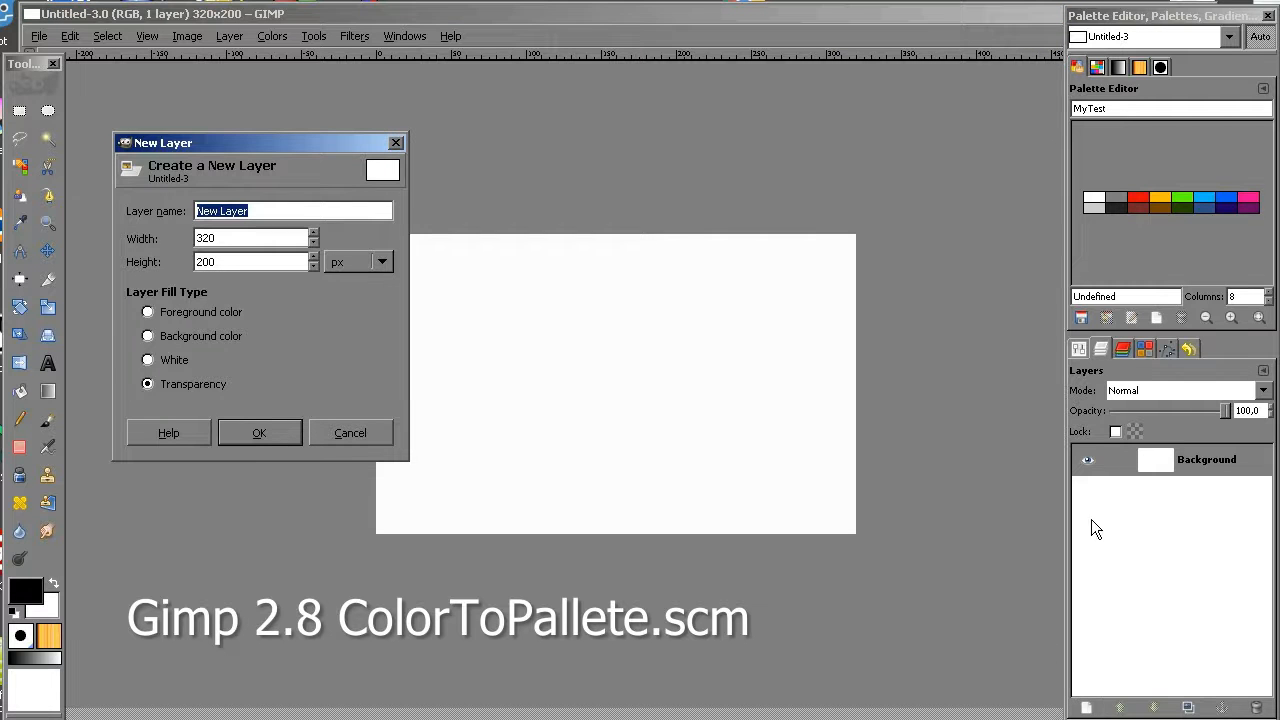
left_click(258, 432)
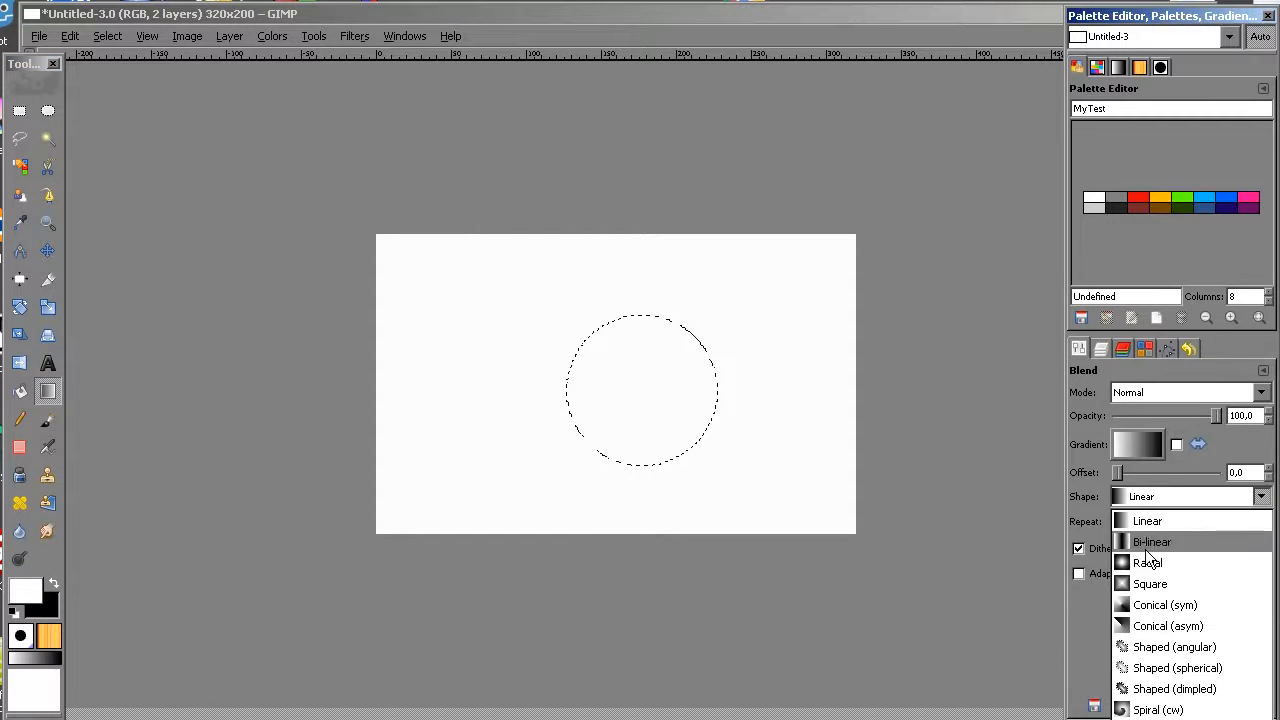
Fill the circle with a radial red-to-dark gradient so it reads as a shaded sphere.
left_click(1100, 348)
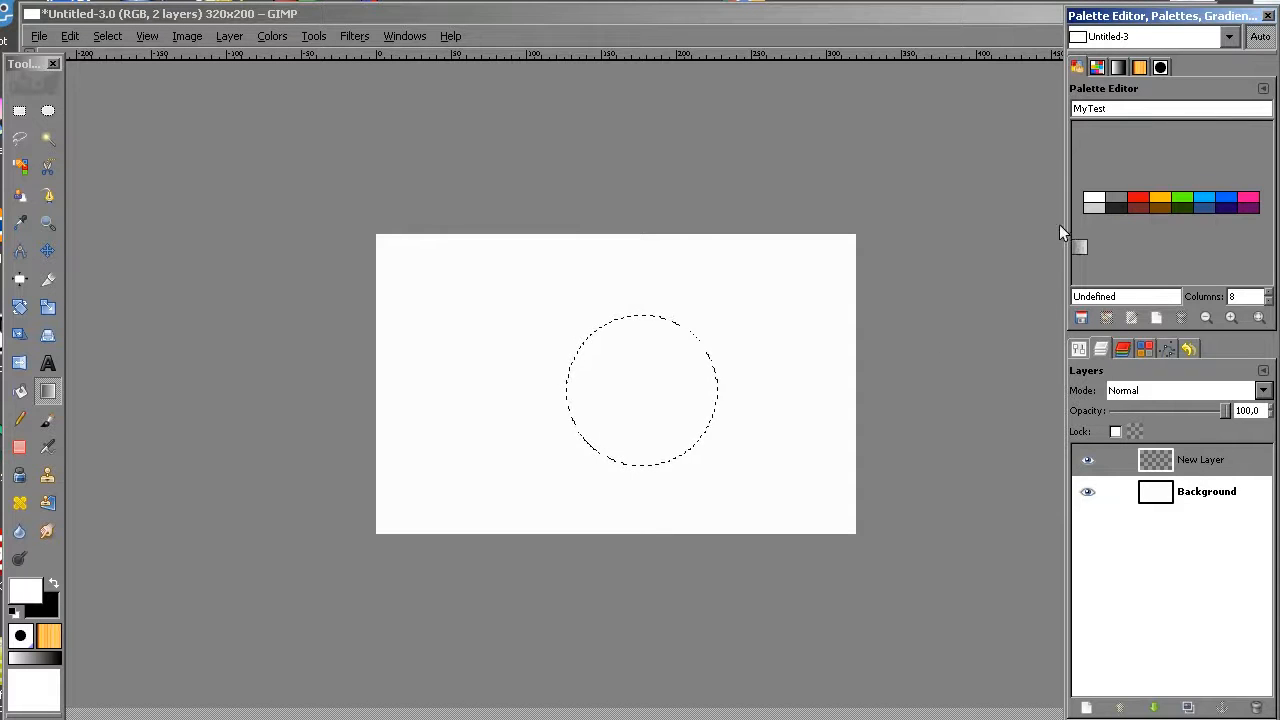
left_click(1138, 202)
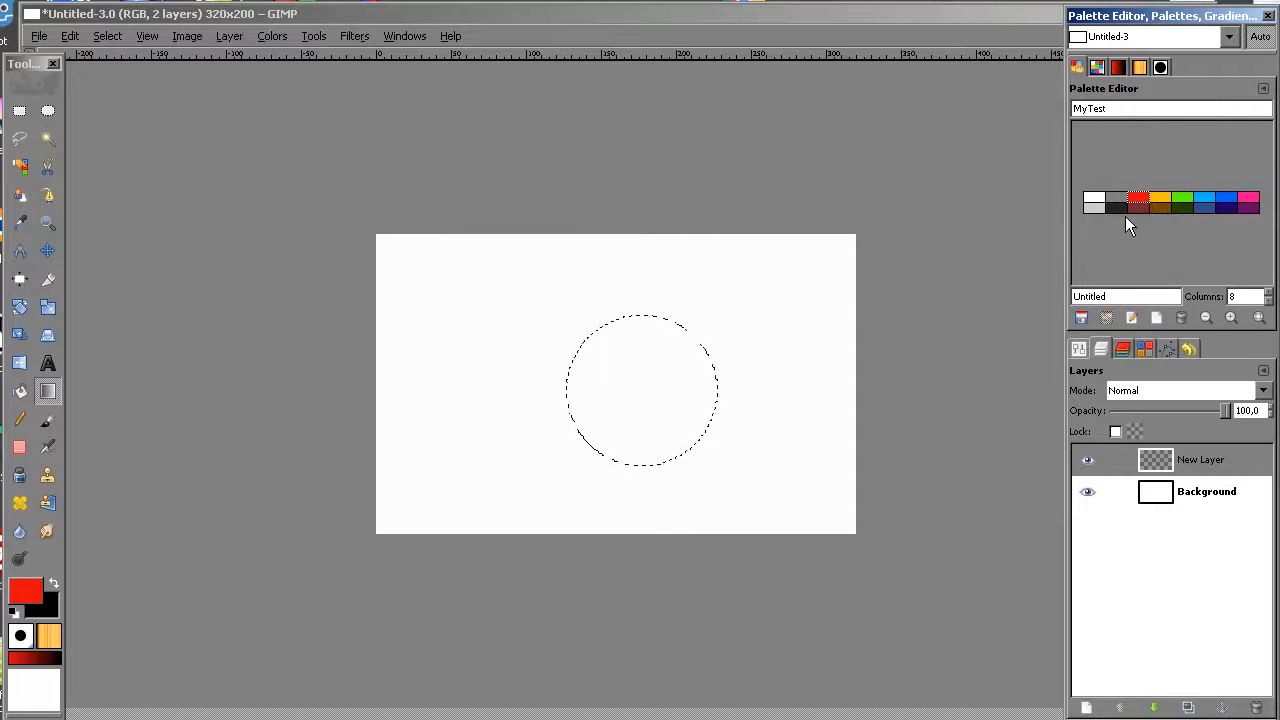
left_click(1118, 204)
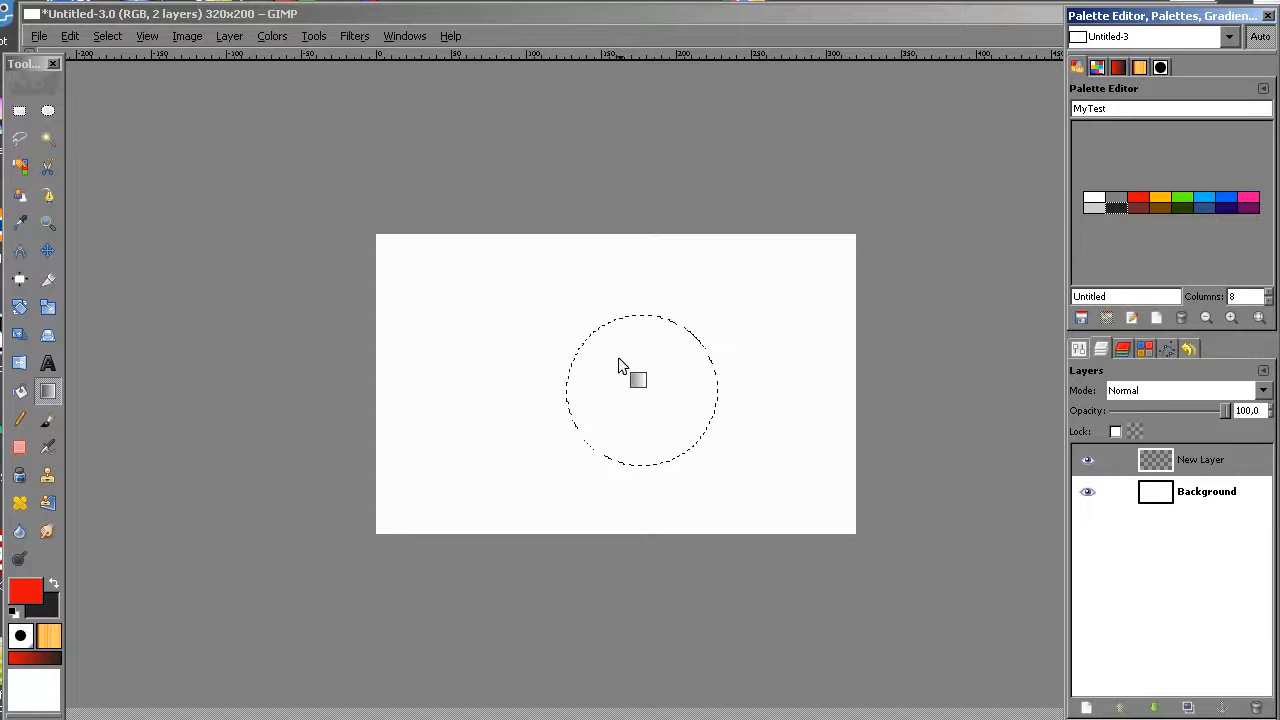
left_click_drag(620, 364, 716, 456)
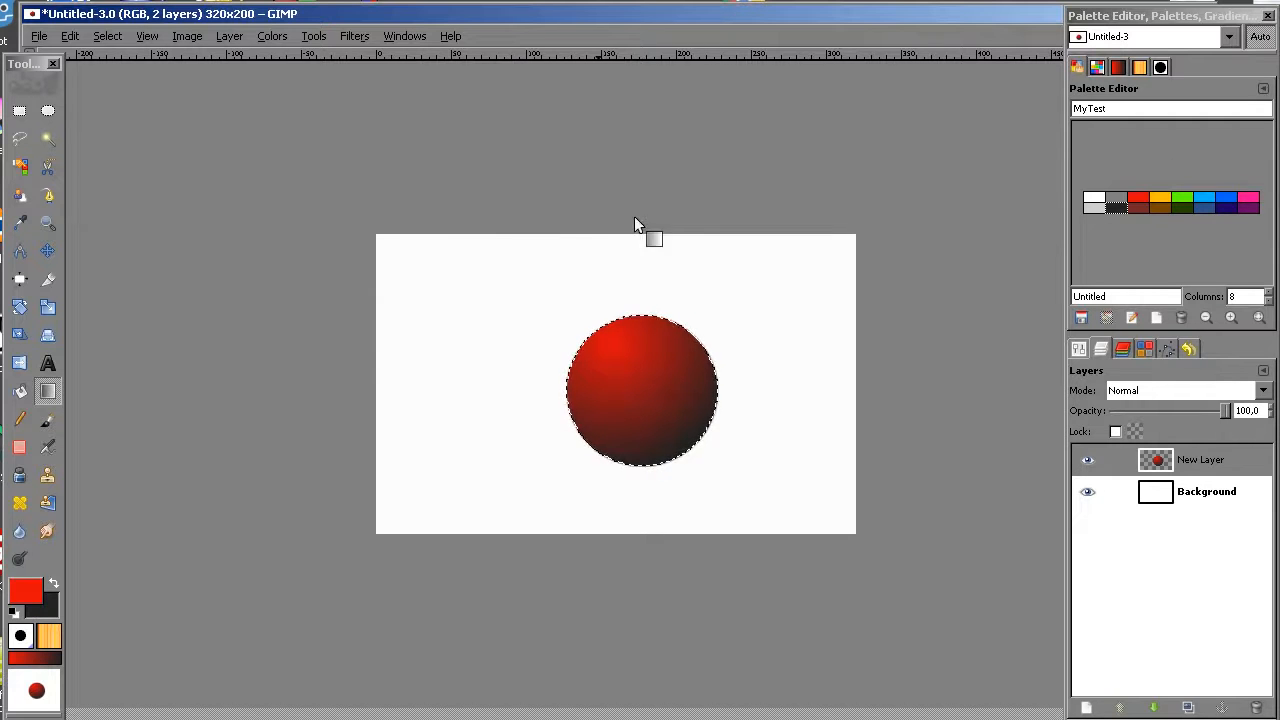
left_click(272, 36)
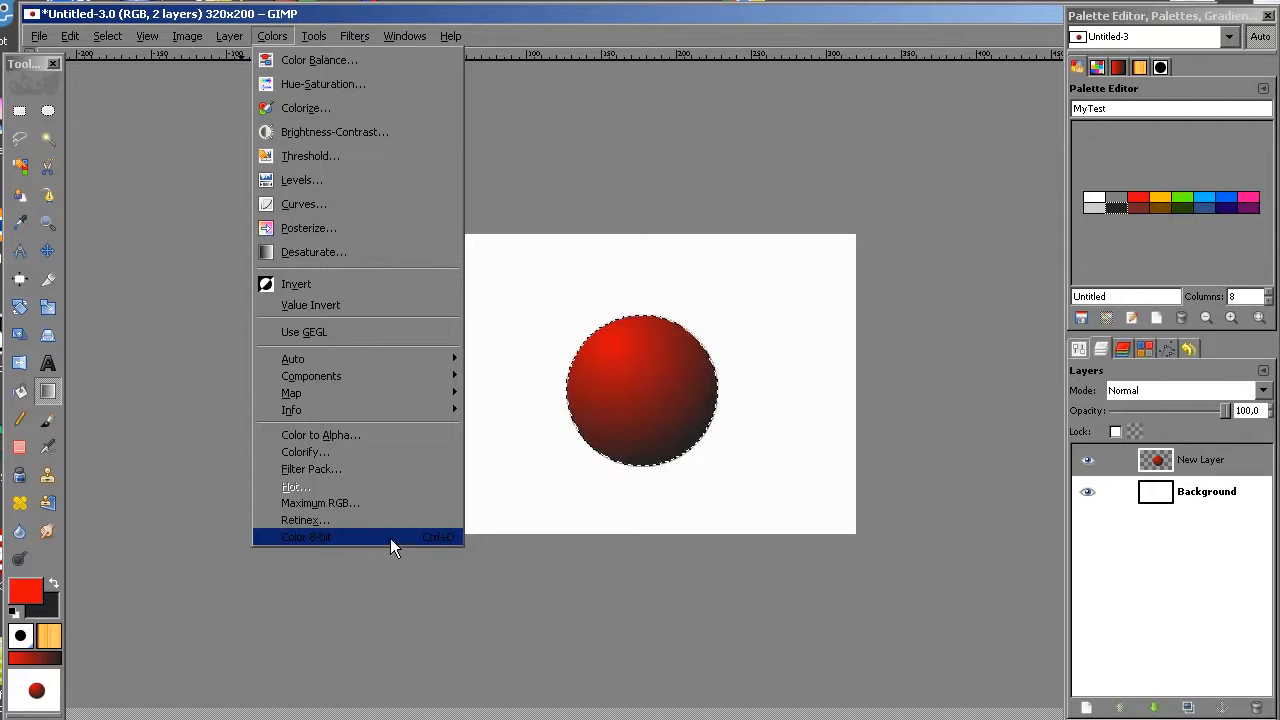
left_click(304, 536)
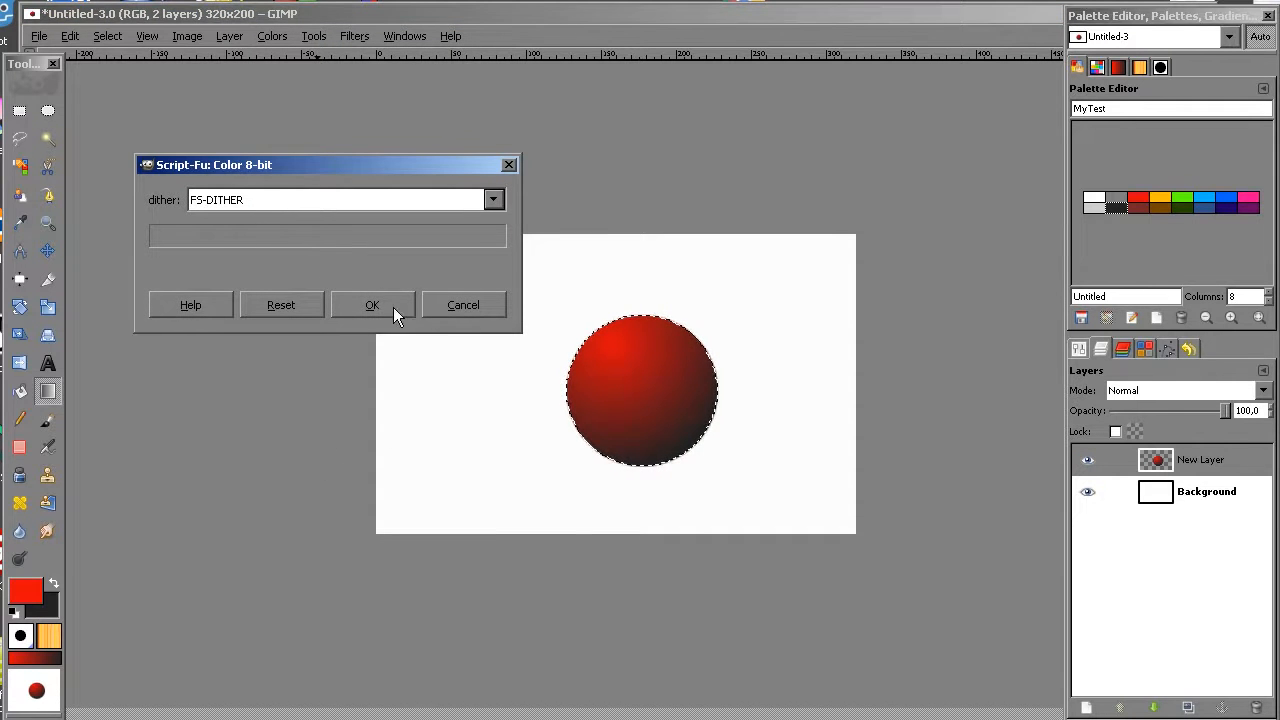
left_click(372, 304)
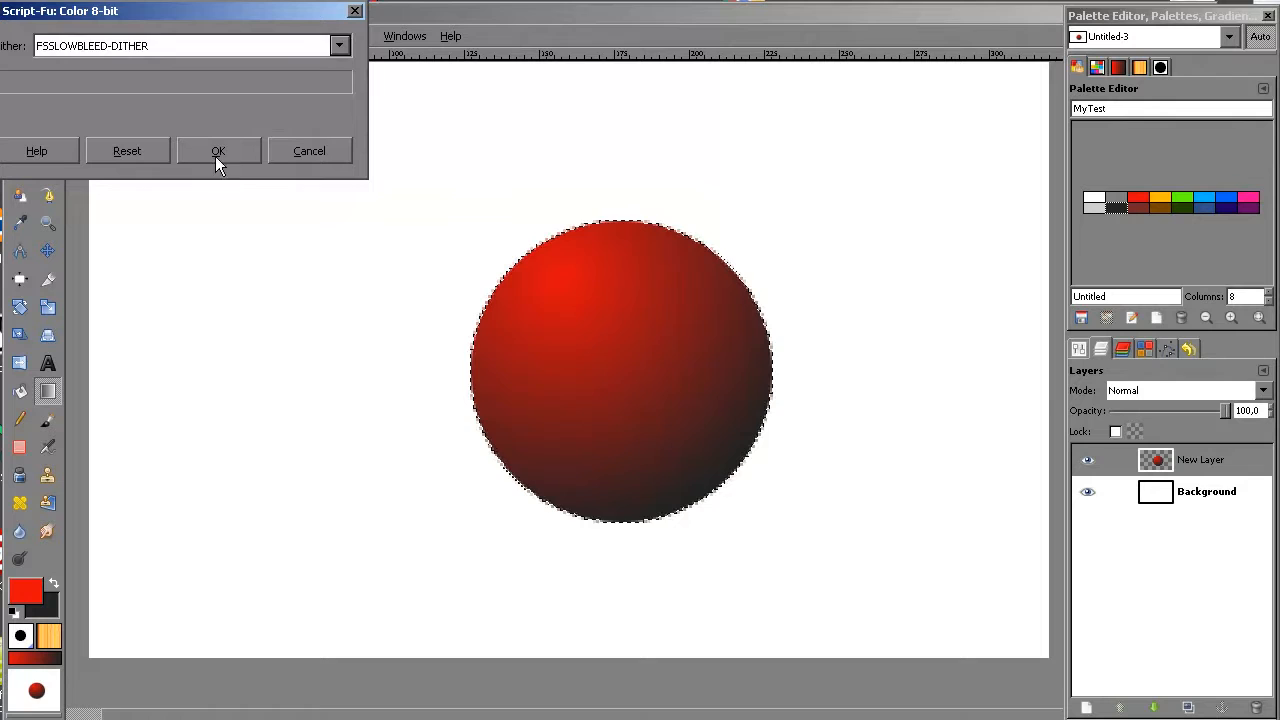
left_click(218, 152)
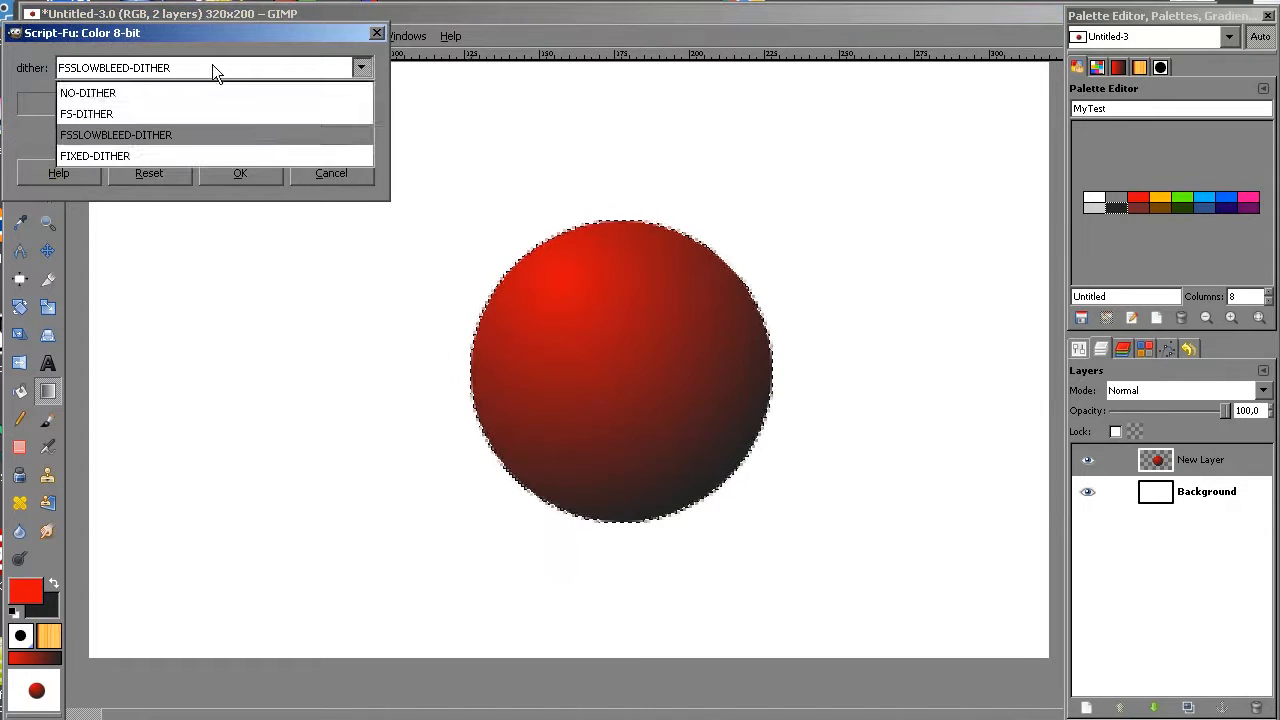
left_click(240, 172)
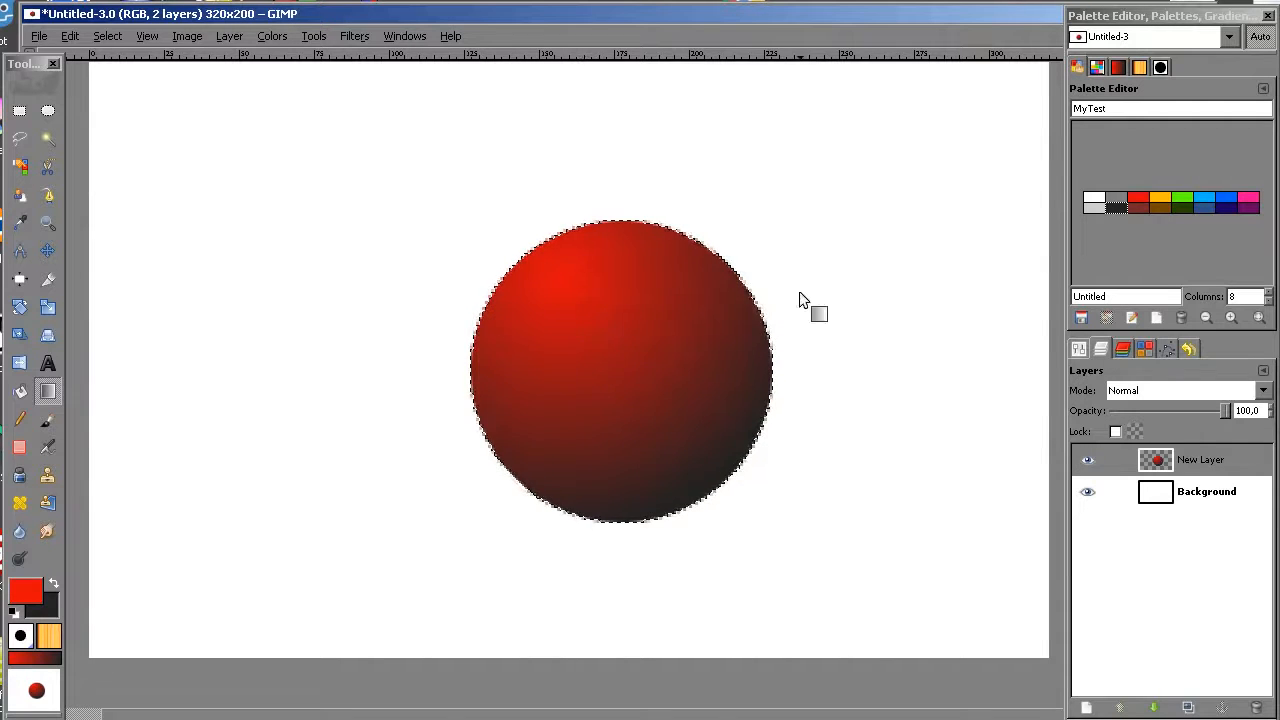
mouse_move(1158, 248)
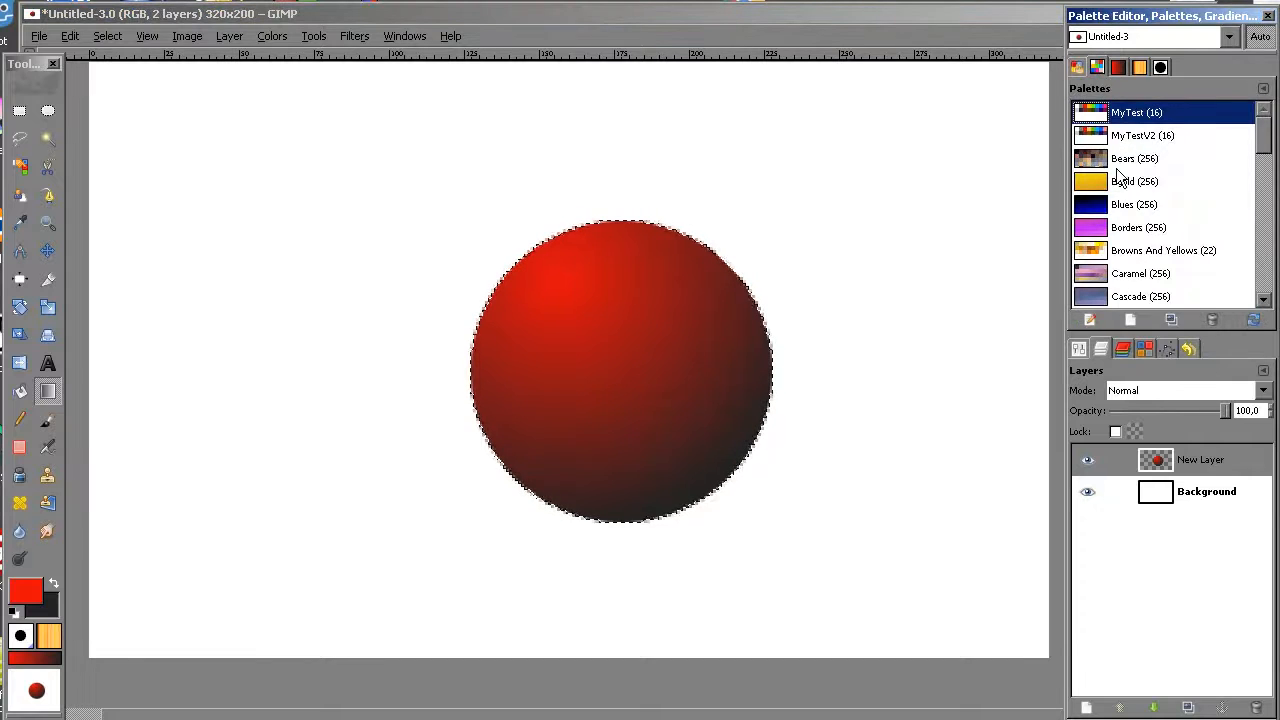
Make Ega the active palette and choose no dithering in the Color 8-bit script.
scroll("down", 3)
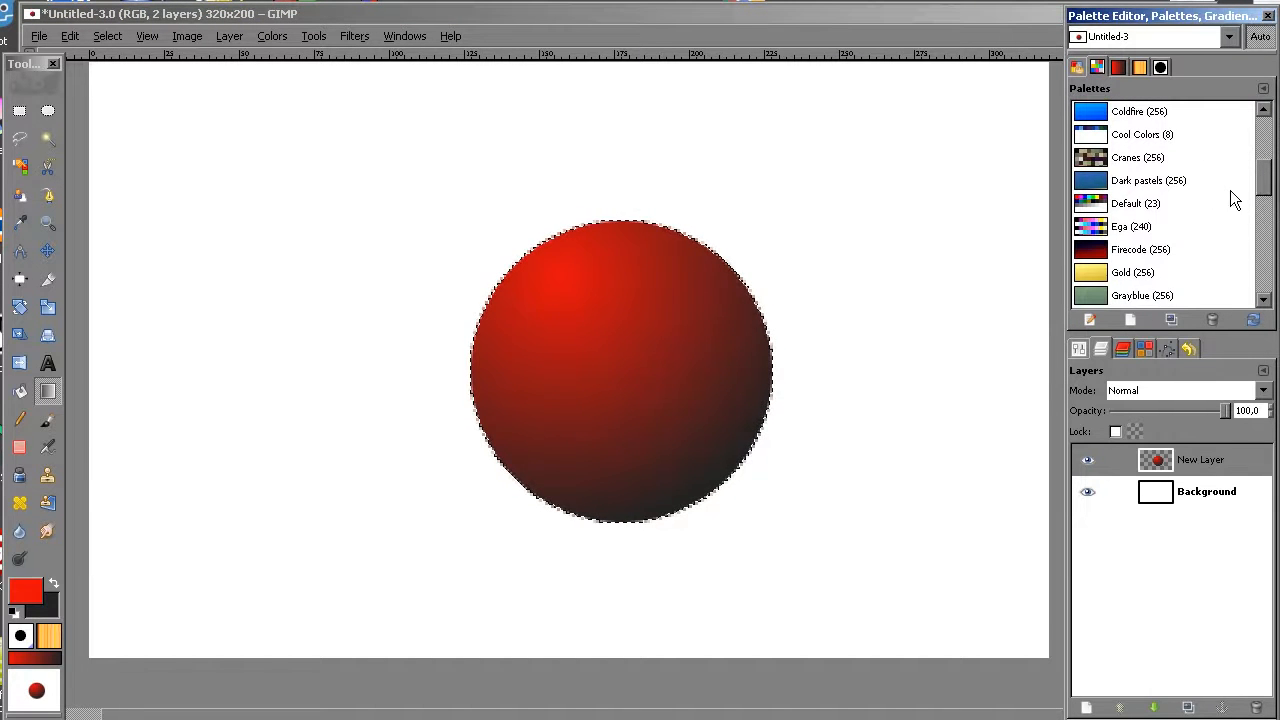
left_click(1132, 226)
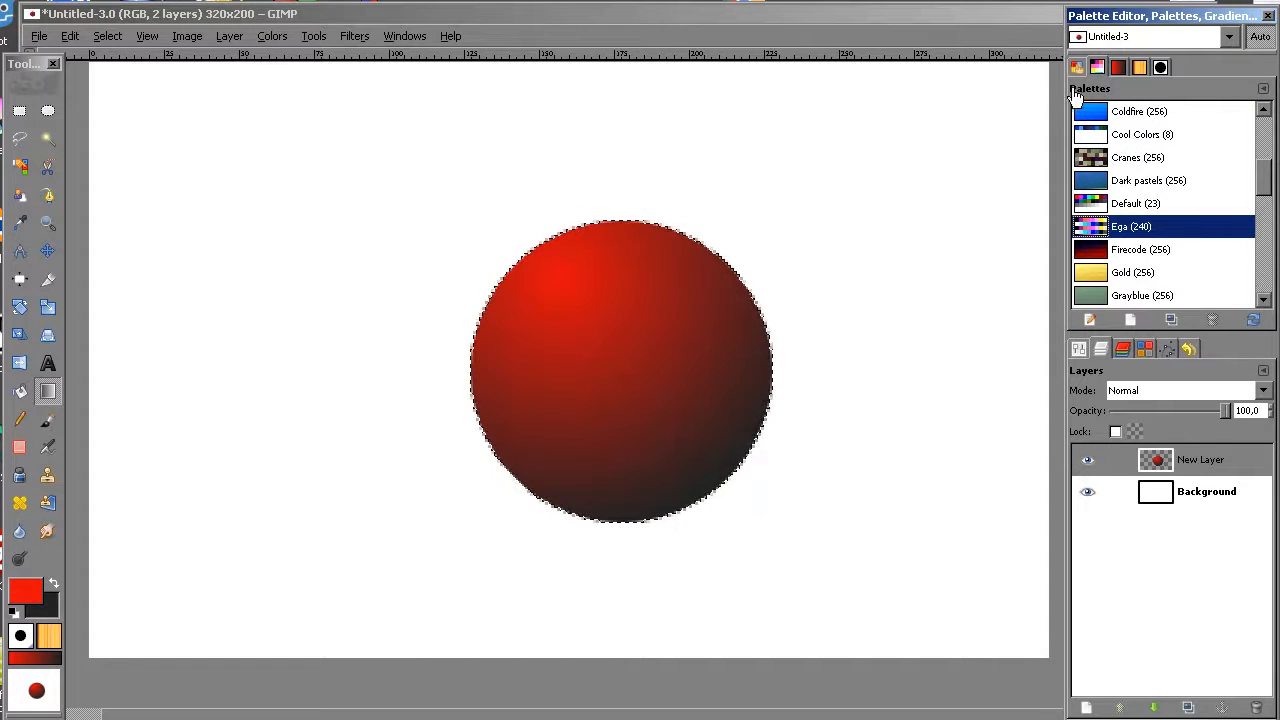
double_click(1132, 226)
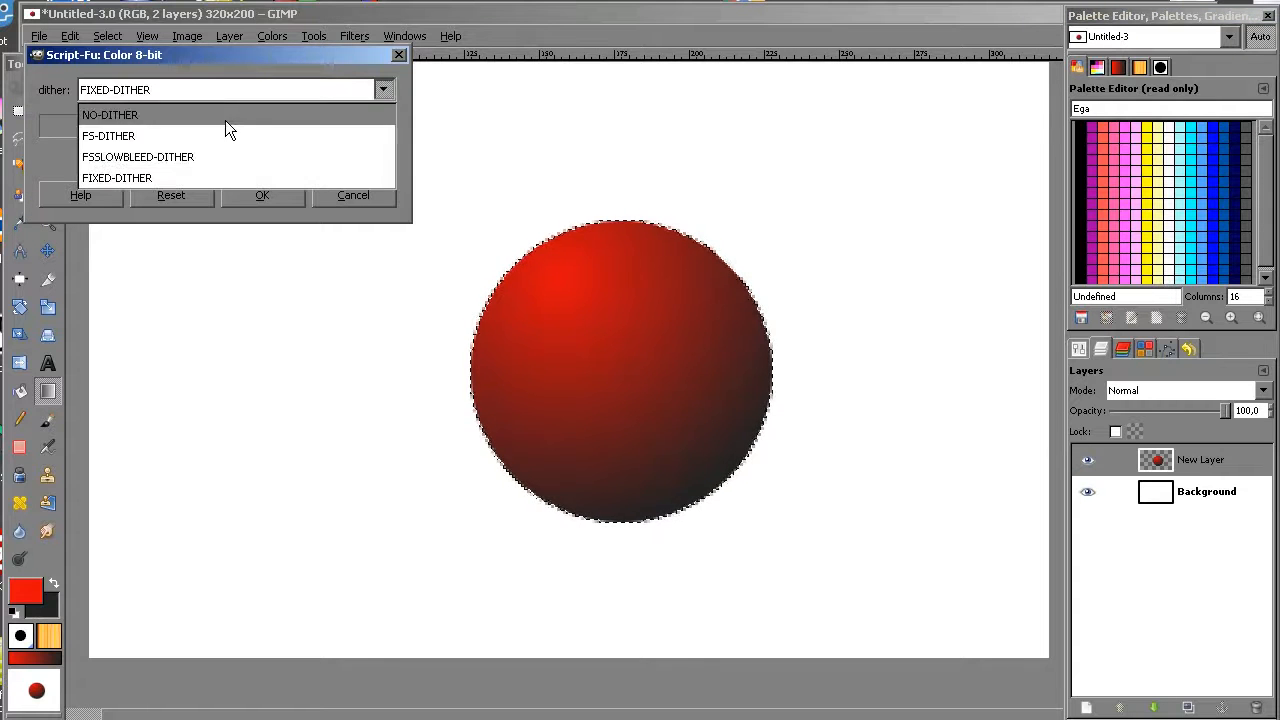
left_click(260, 196)
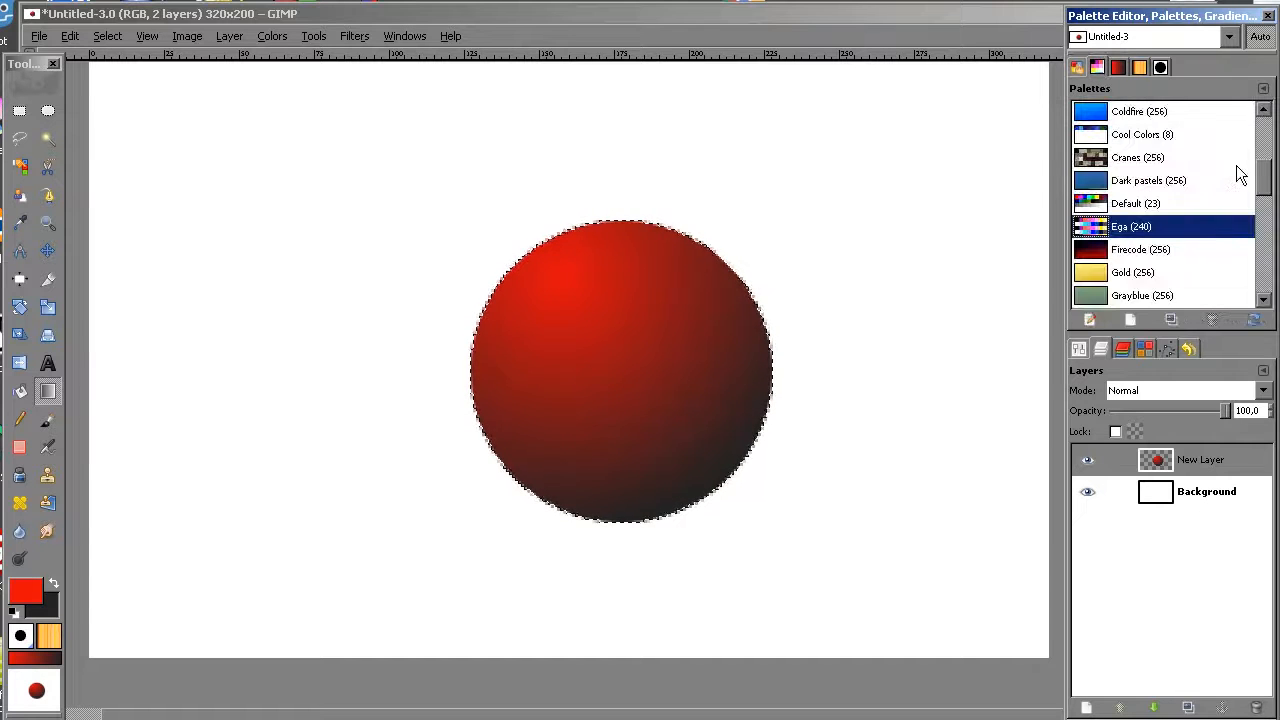
Switch the active palette to Visibone 2 and rerun, then dismiss, the Color 8-bit script.
scroll("down", 3)
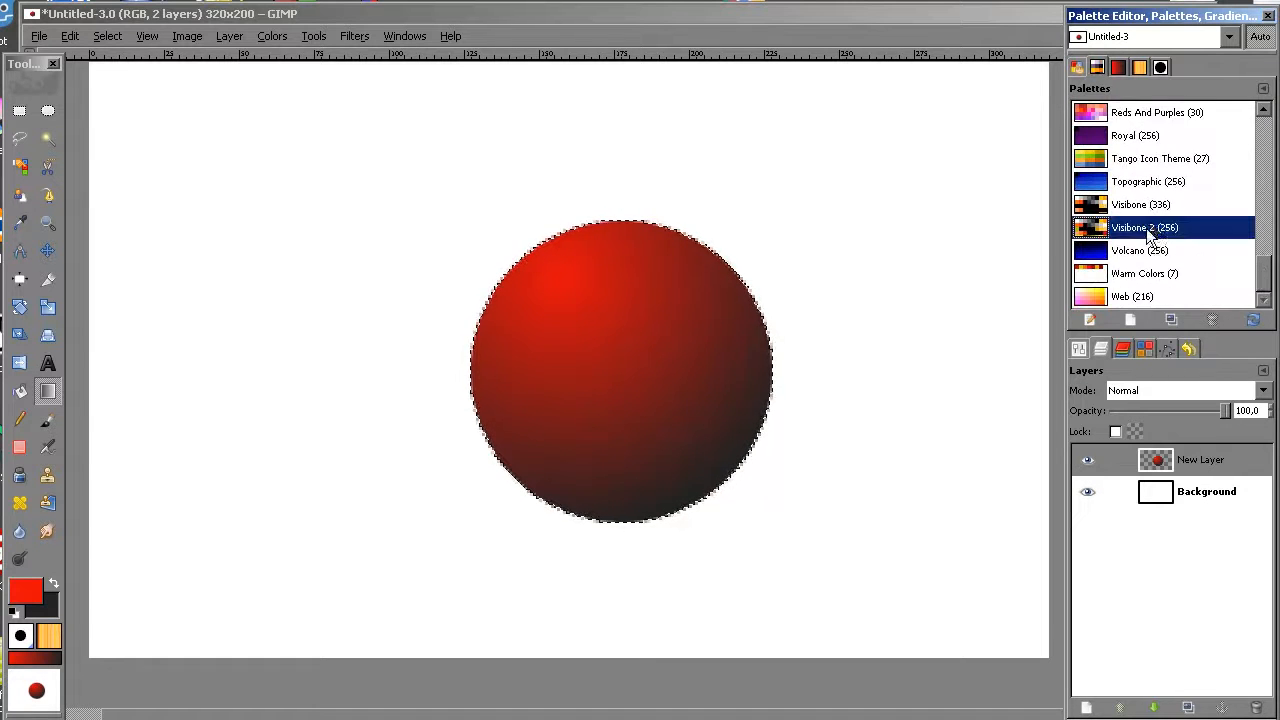
double_click(1144, 228)
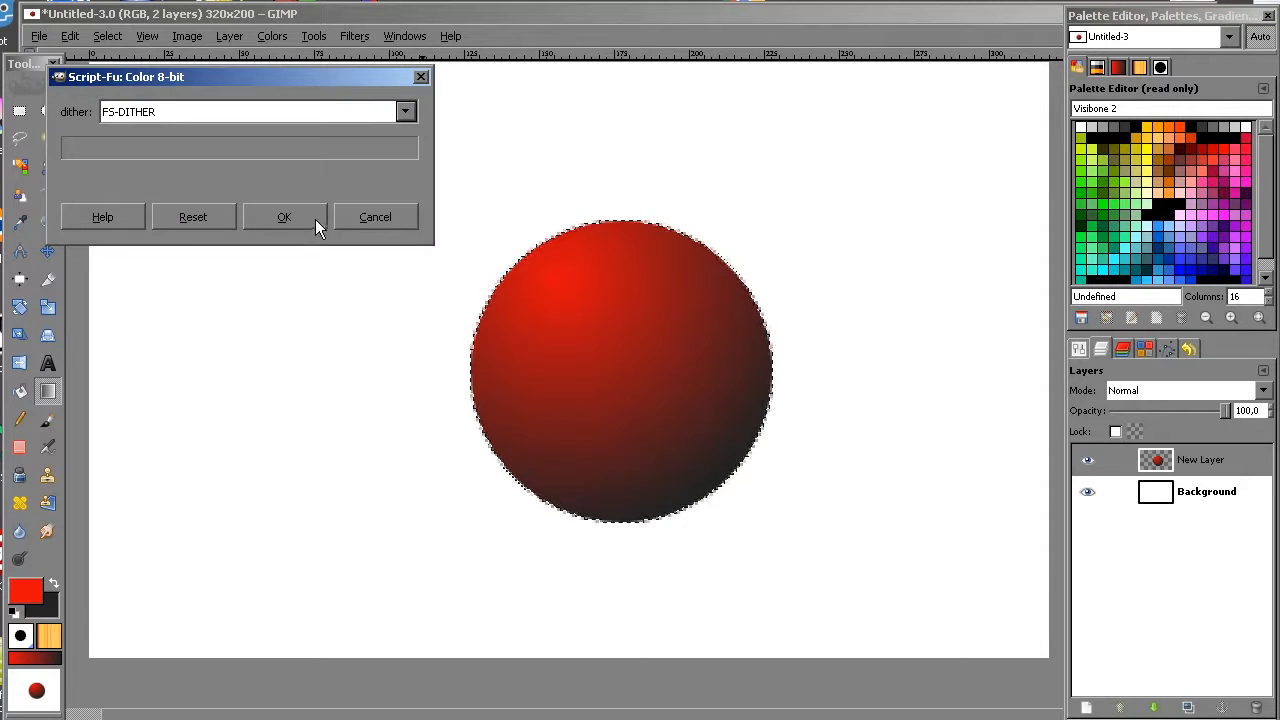
left_click(284, 216)
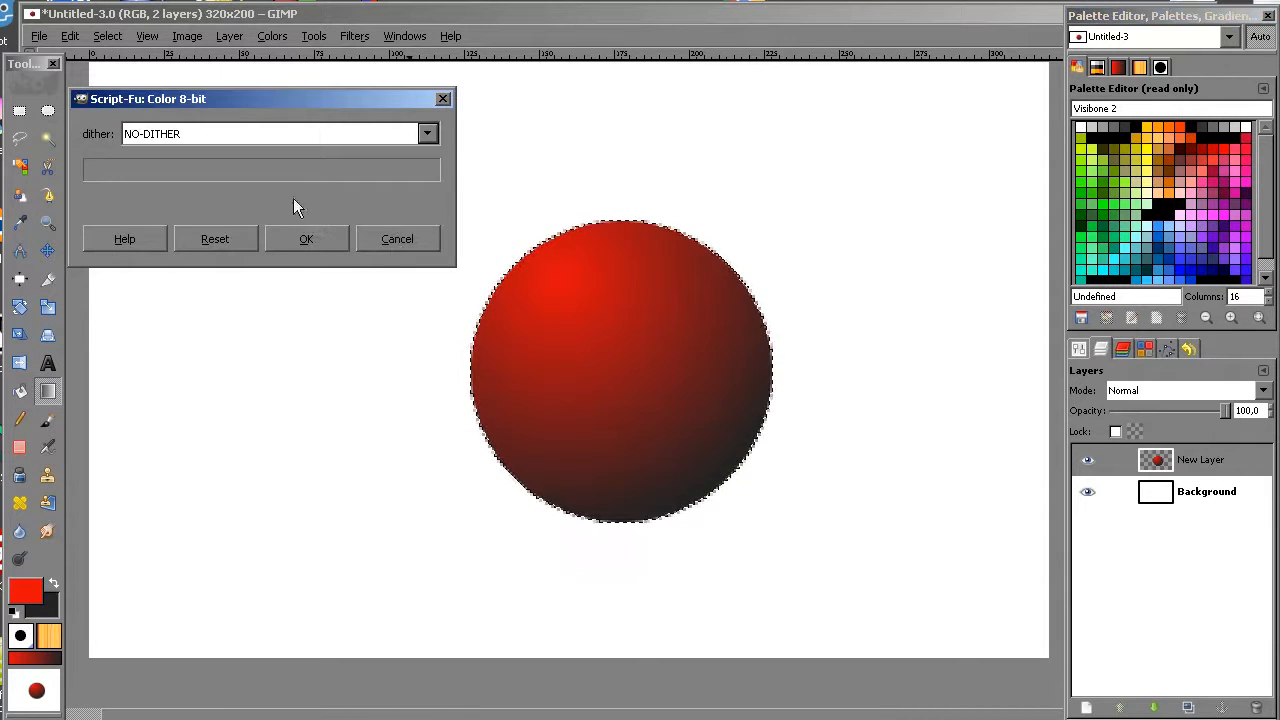
left_click(306, 238)
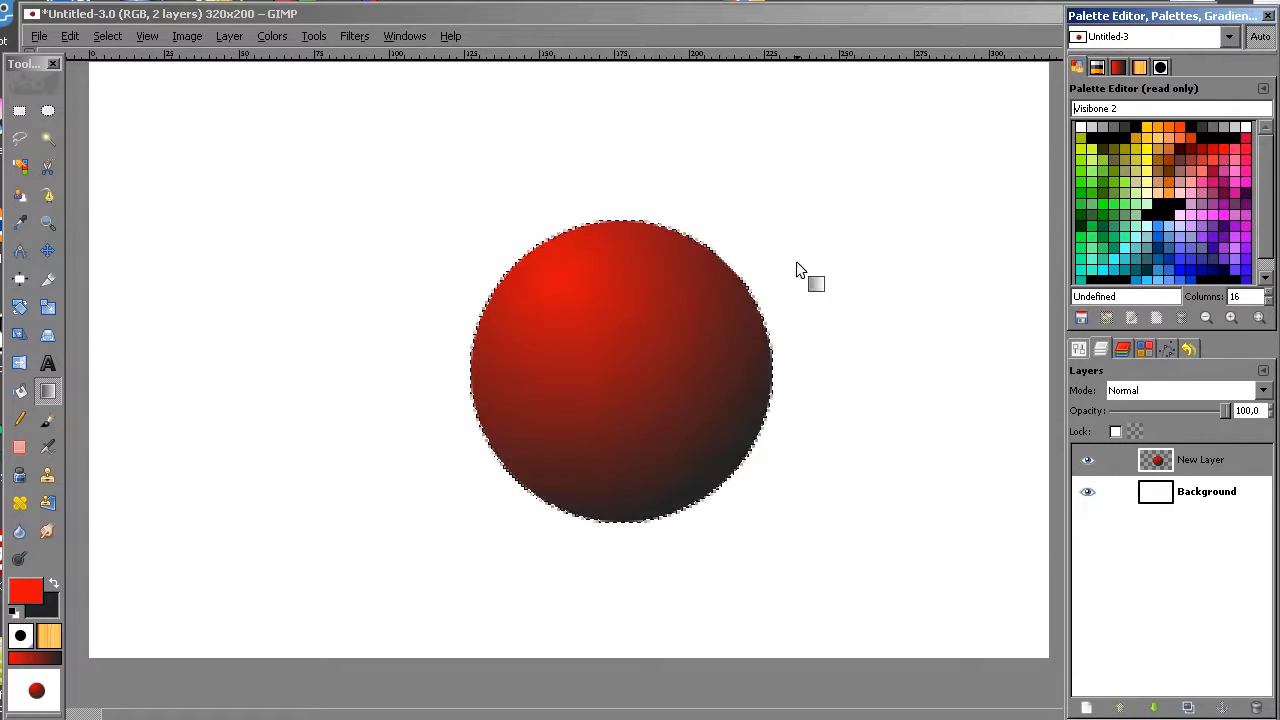
mouse_move(92, 324)
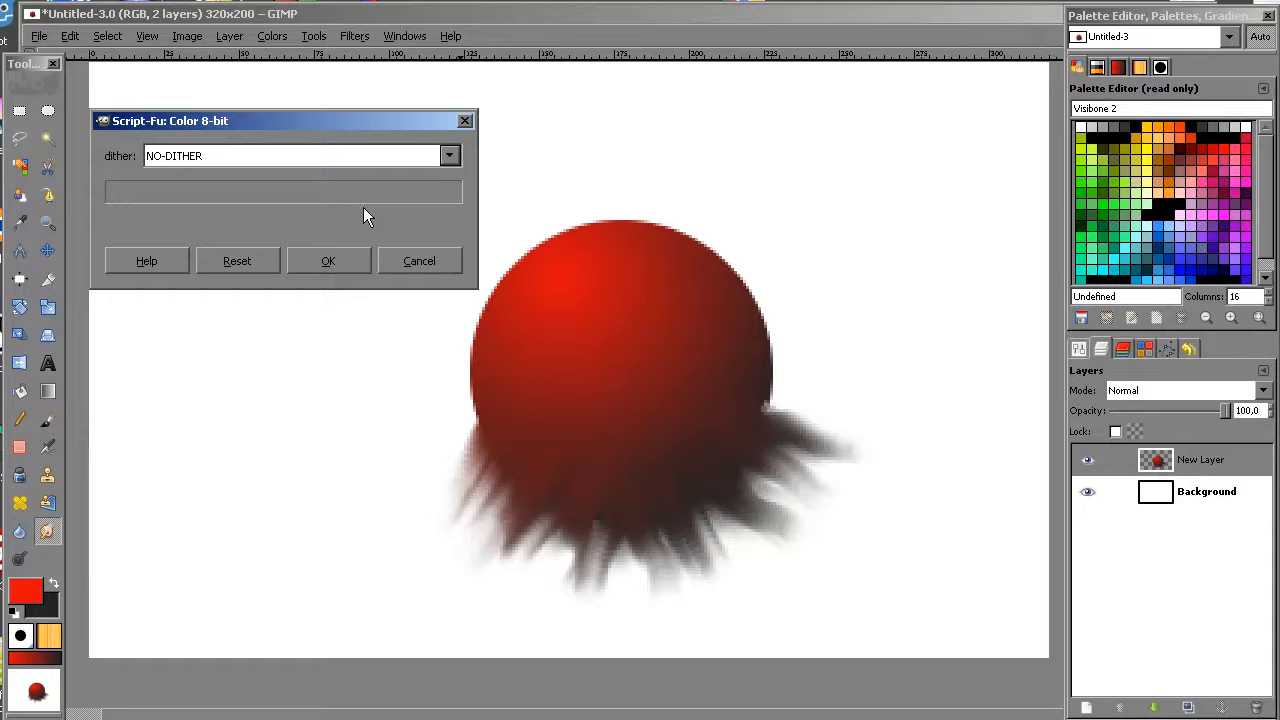
Apply the 8-bit conversion to the sphere and check it with the white Background layer hidden and shown.
left_click(328, 260)
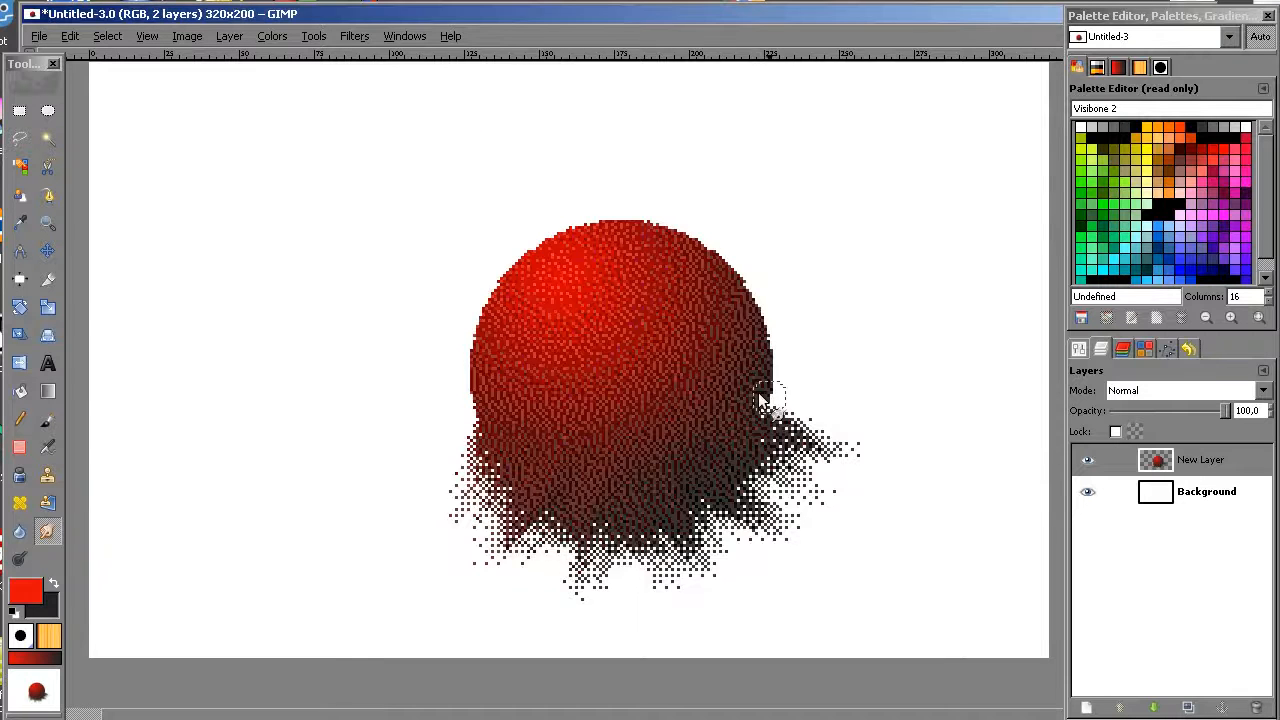
left_click(1088, 492)
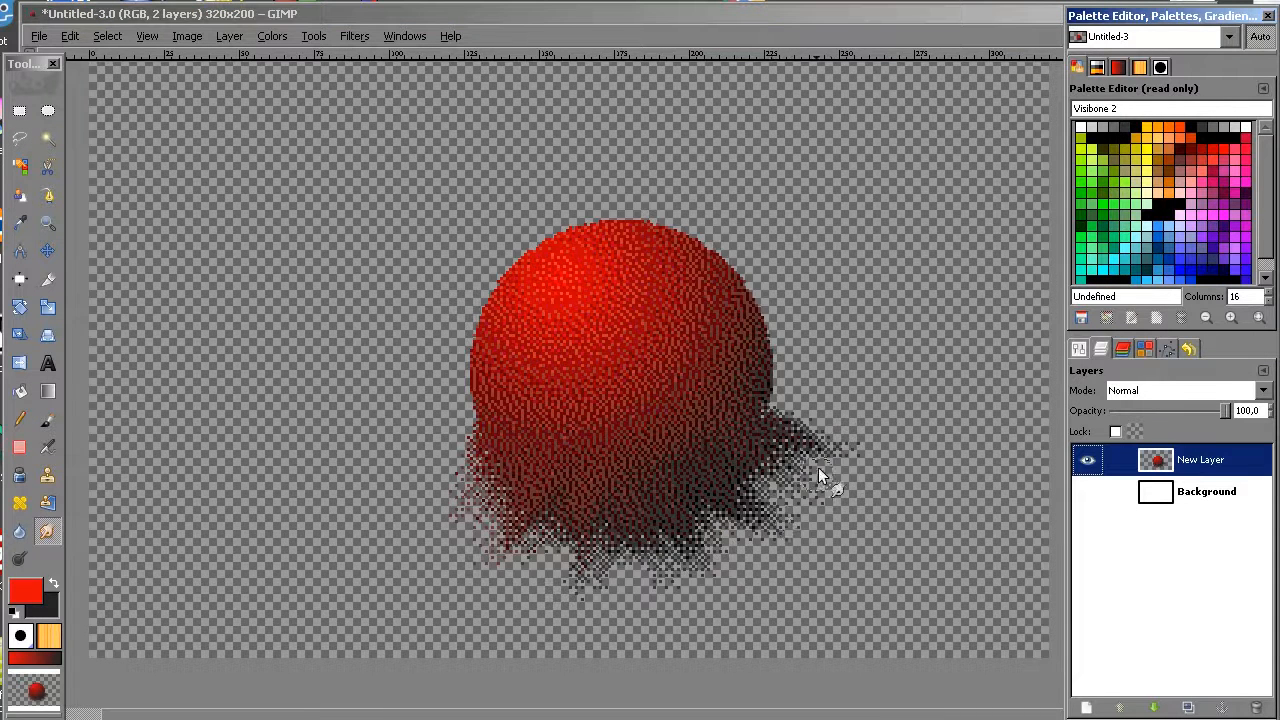
left_click(1088, 492)
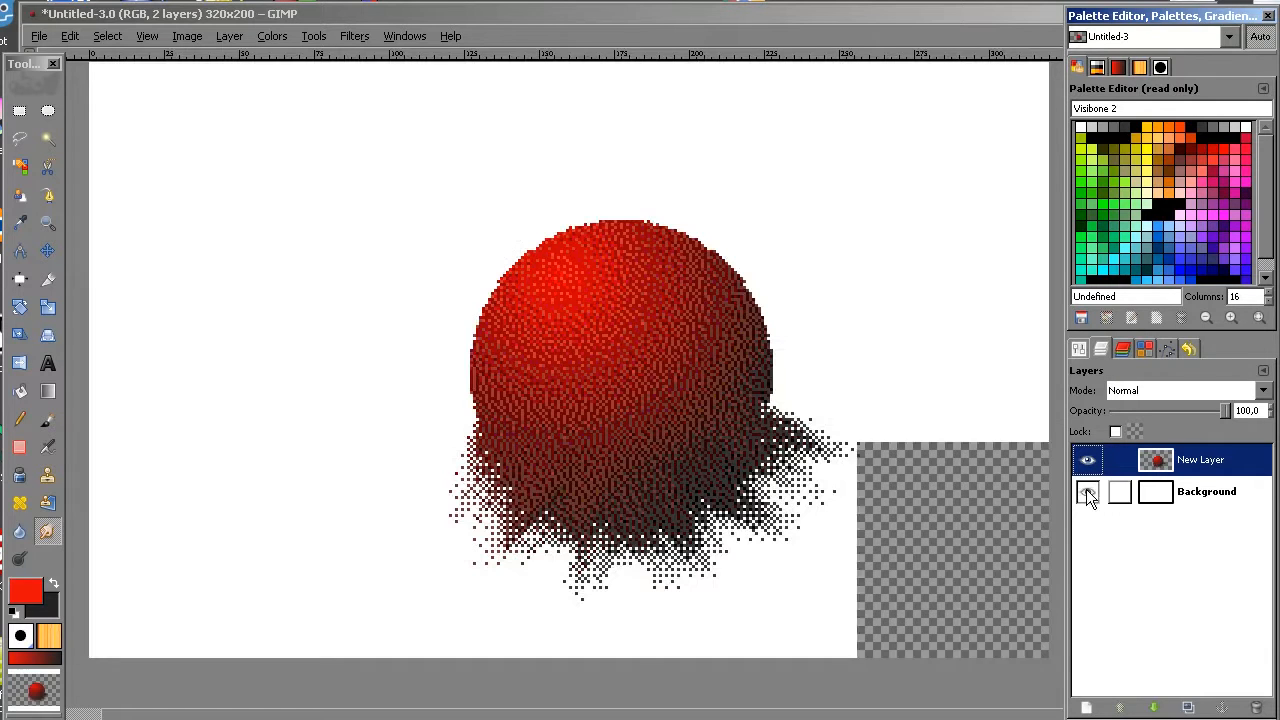
left_click(1088, 492)
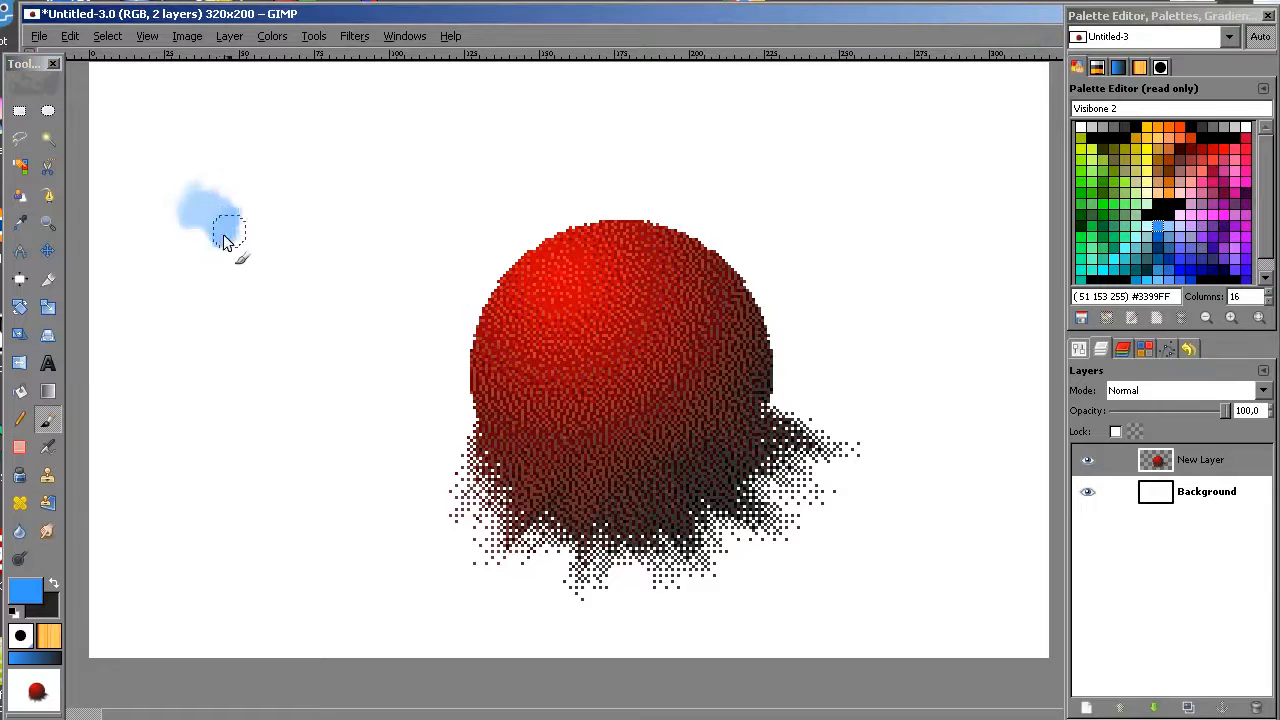
Paint a soft blue brush stroke at the upper left, running diagonally toward the sphere.
left_click_drag(210, 220, 310, 300)
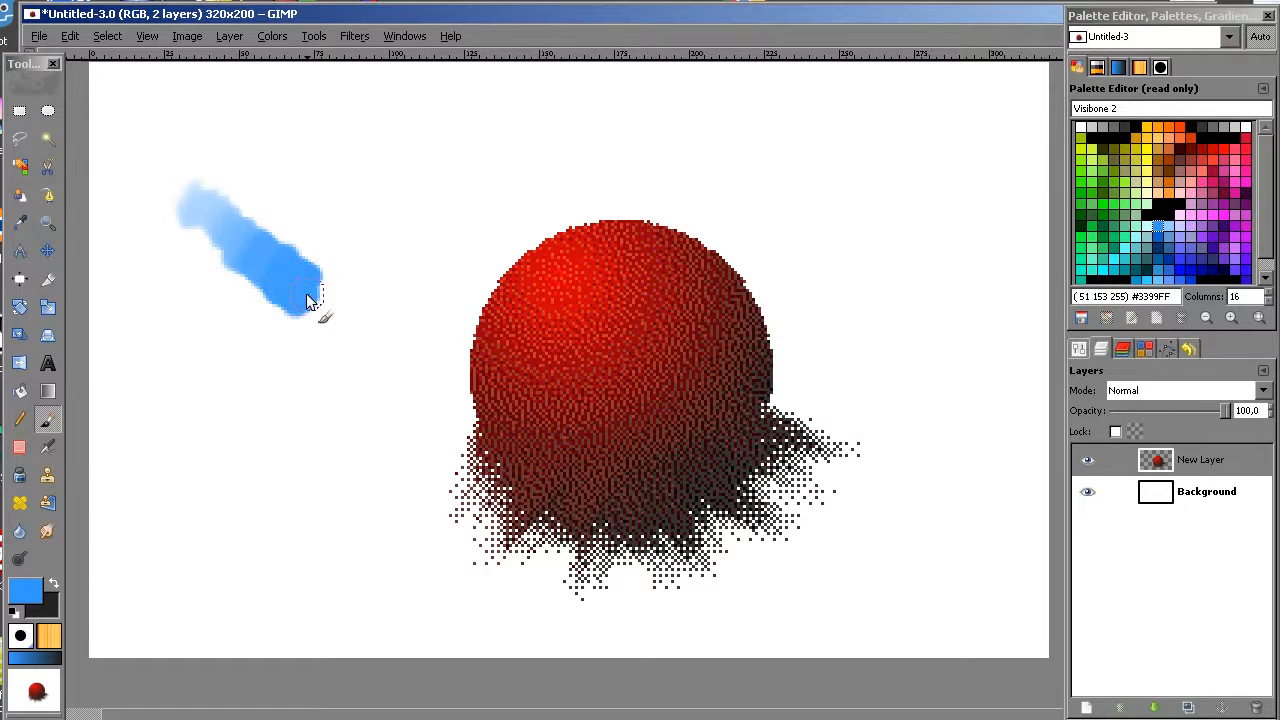
left_click_drag(300, 280, 400, 340)
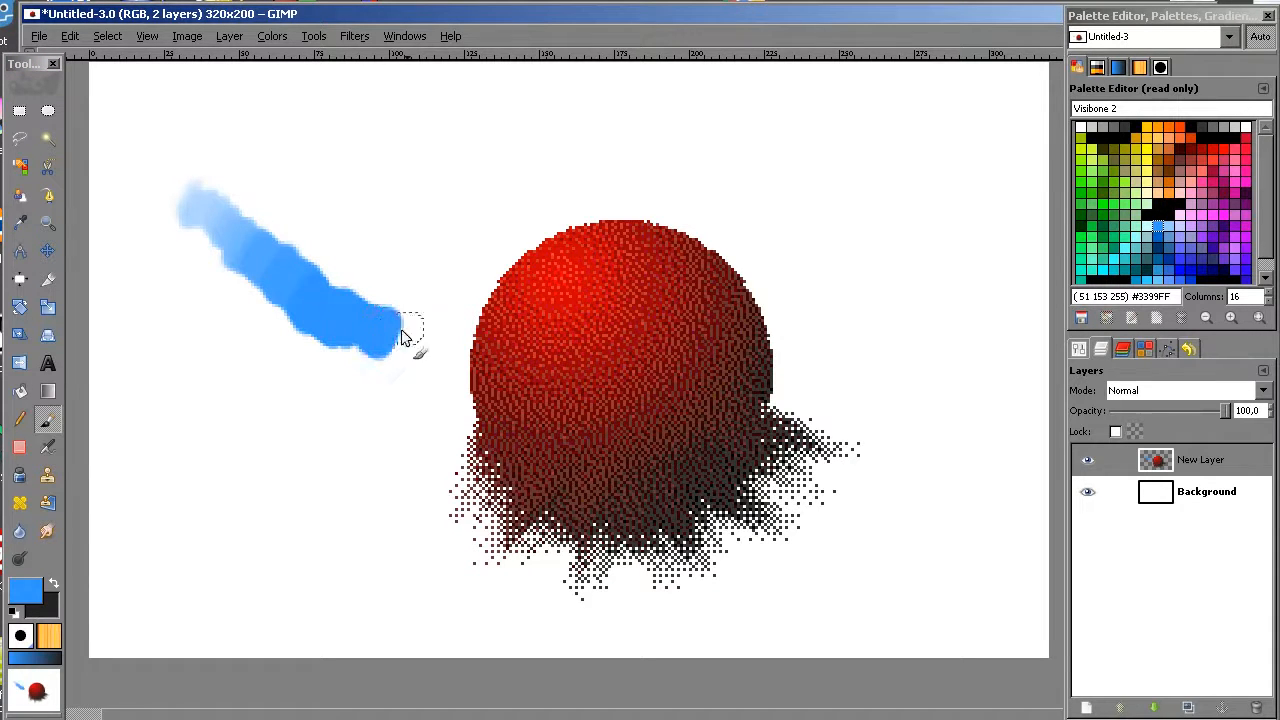
mouse_move(156, 516)
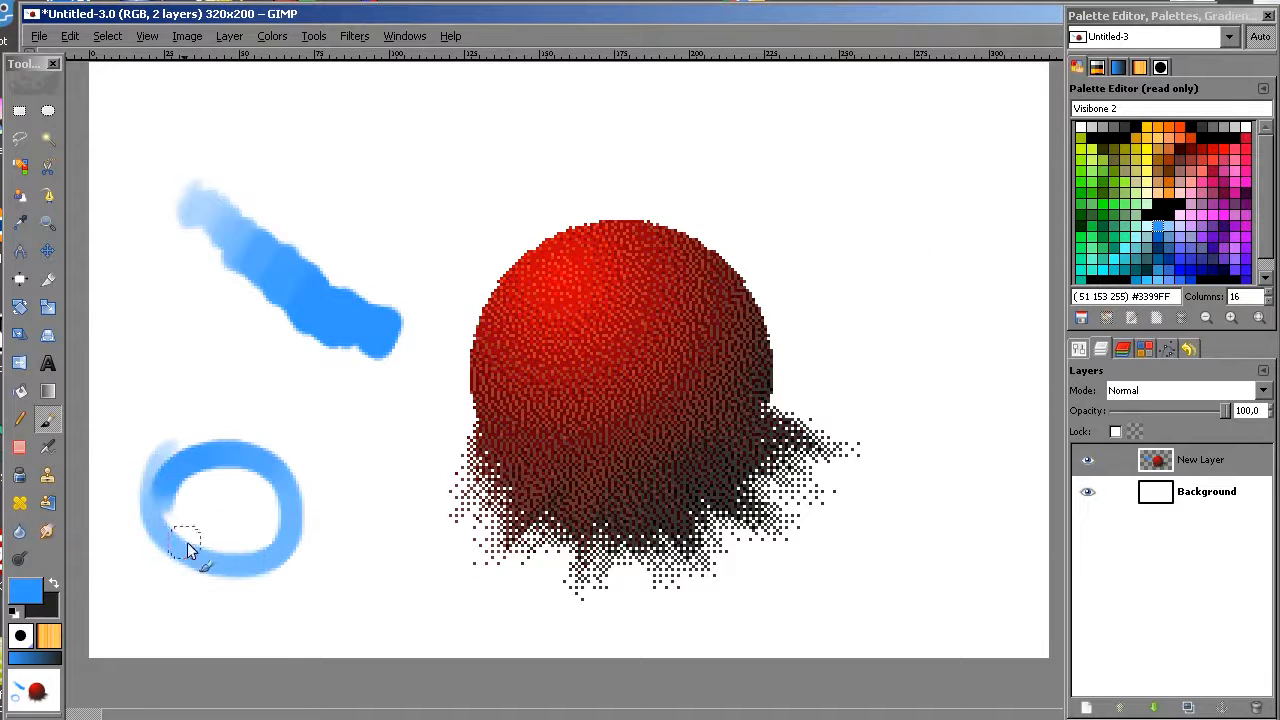
Switch to yellow and paint it over the blue blob at the lower left.
left_click(190, 524)
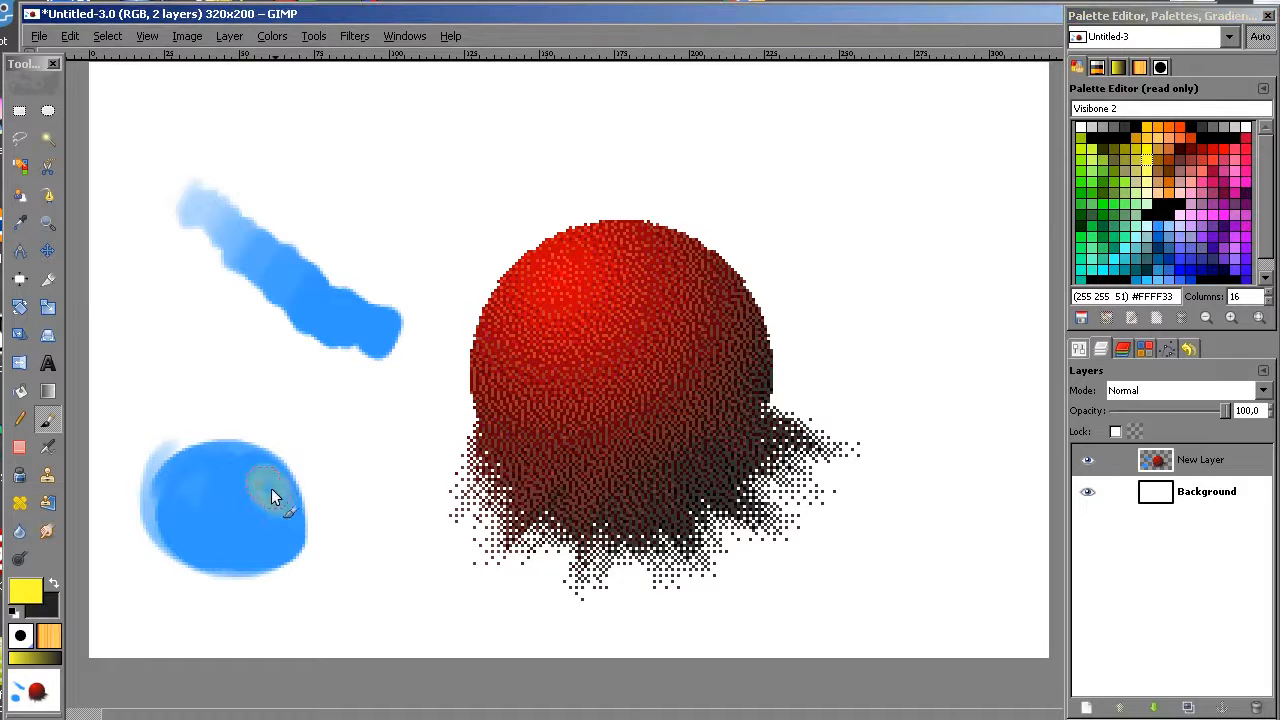
left_click_drag(270, 480, 196, 476)
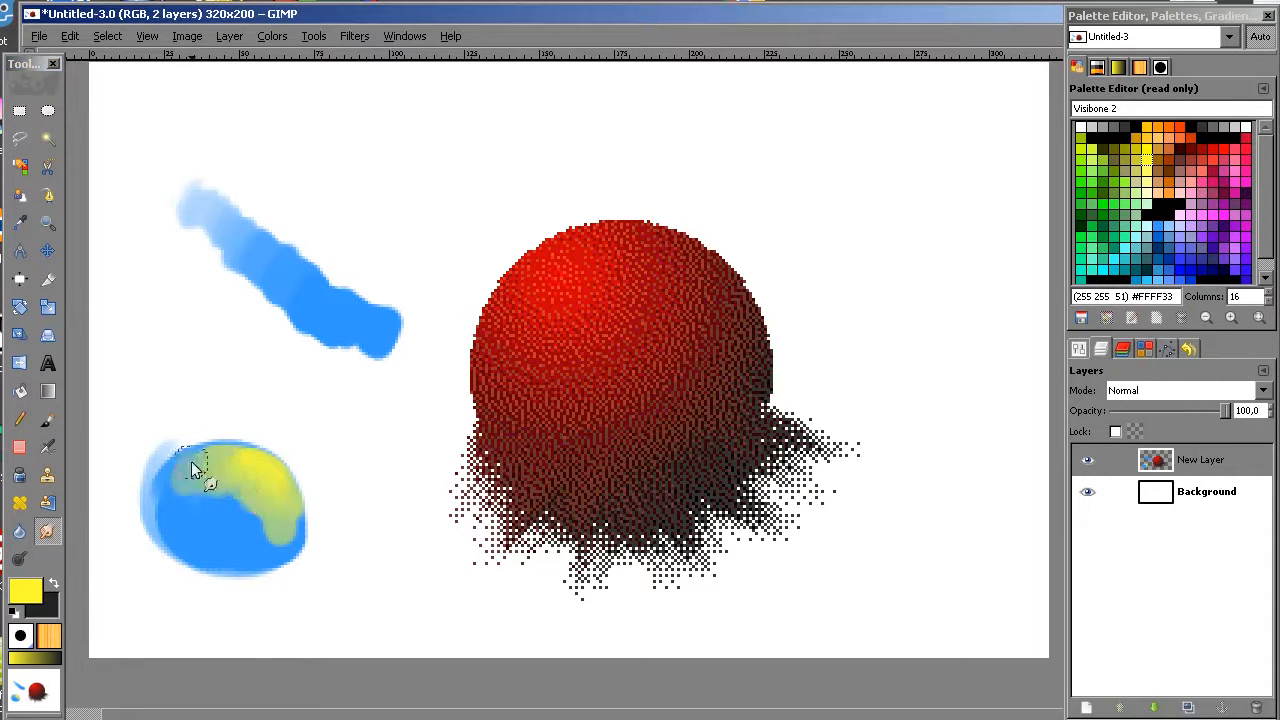
left_click_drag(196, 470, 284, 530)
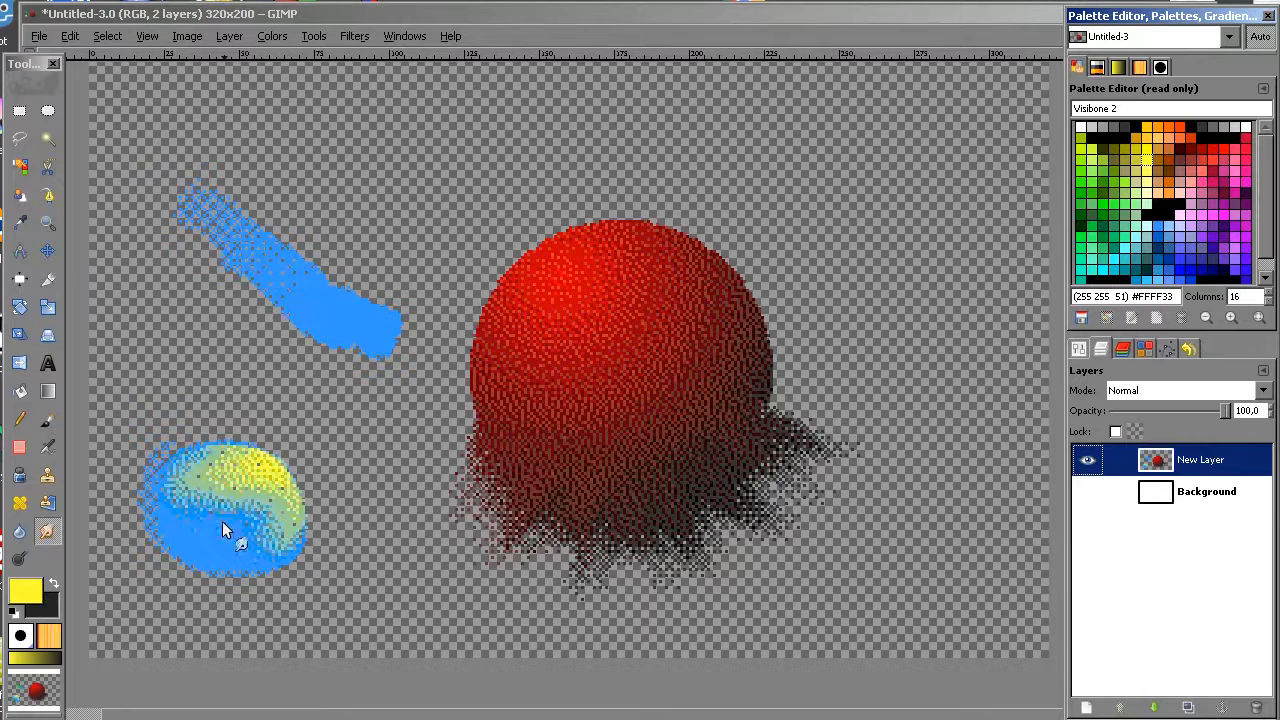
mouse_move(930, 524)
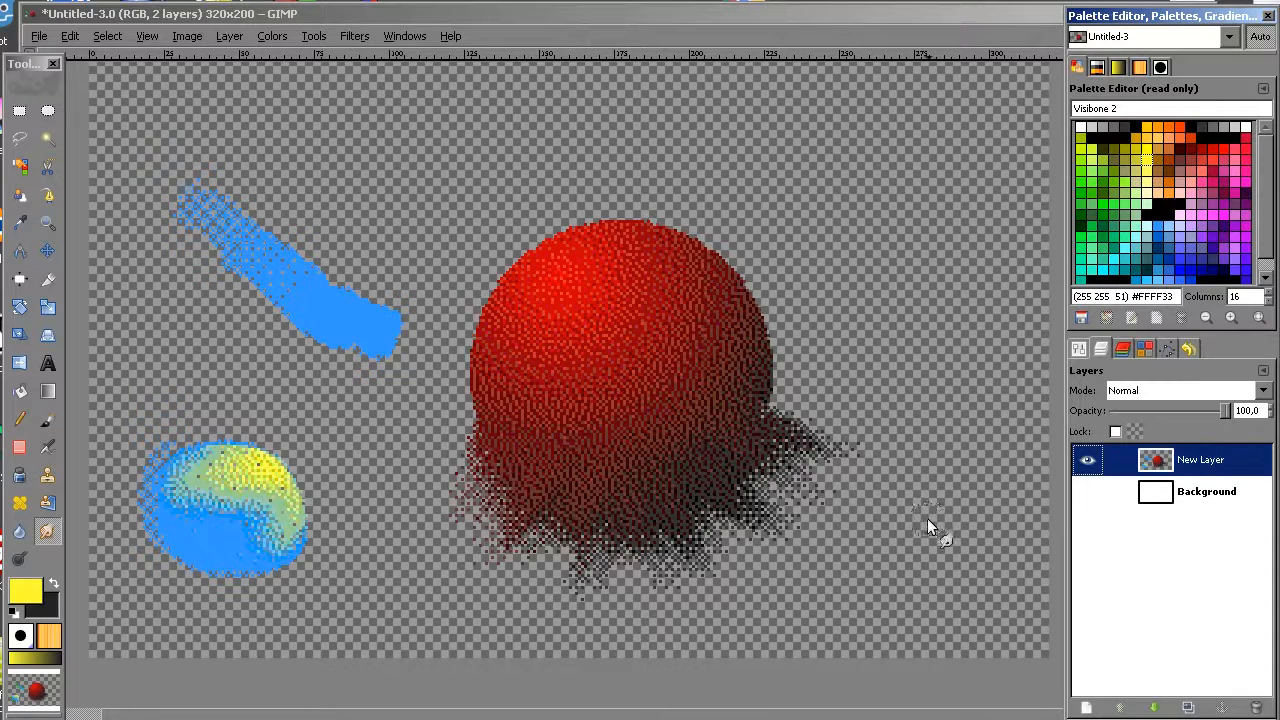
Show the white Background layer behind the pixelated strokes and bring up the filter list.
left_click(1088, 492)
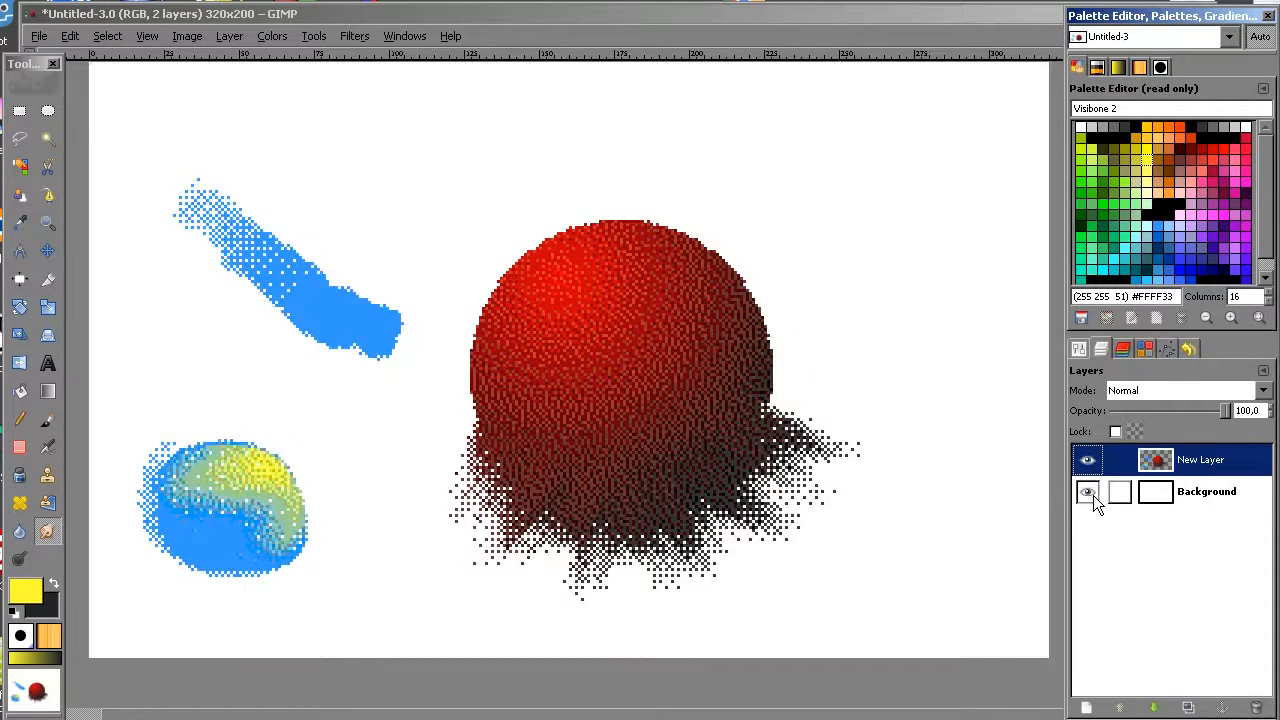
left_click(354, 36)
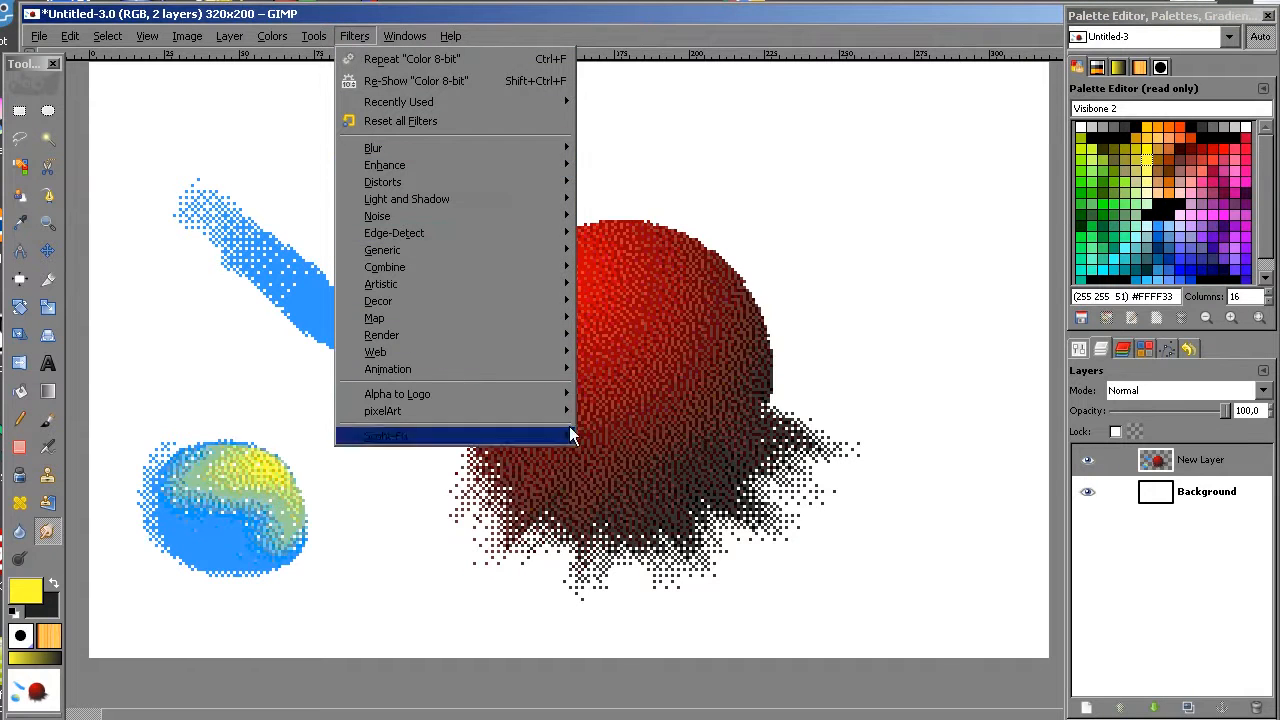
mouse_move(530, 148)
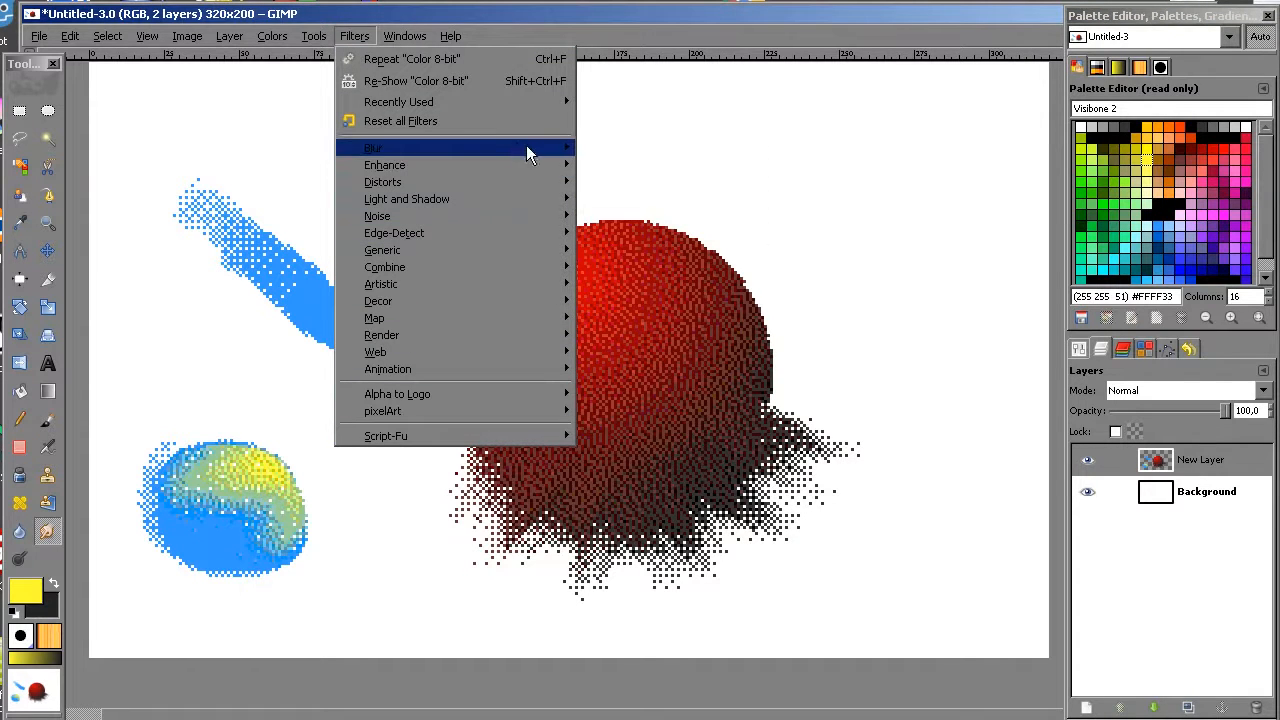
mouse_move(372, 148)
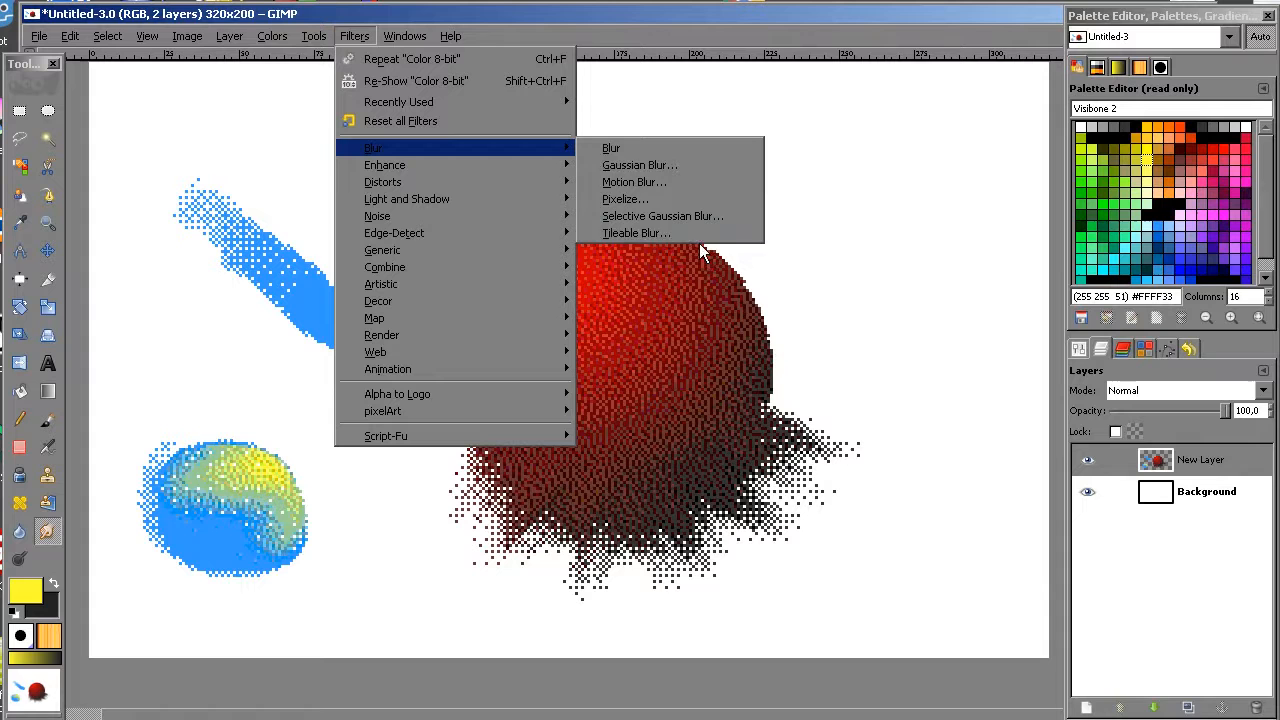
mouse_move(710, 210)
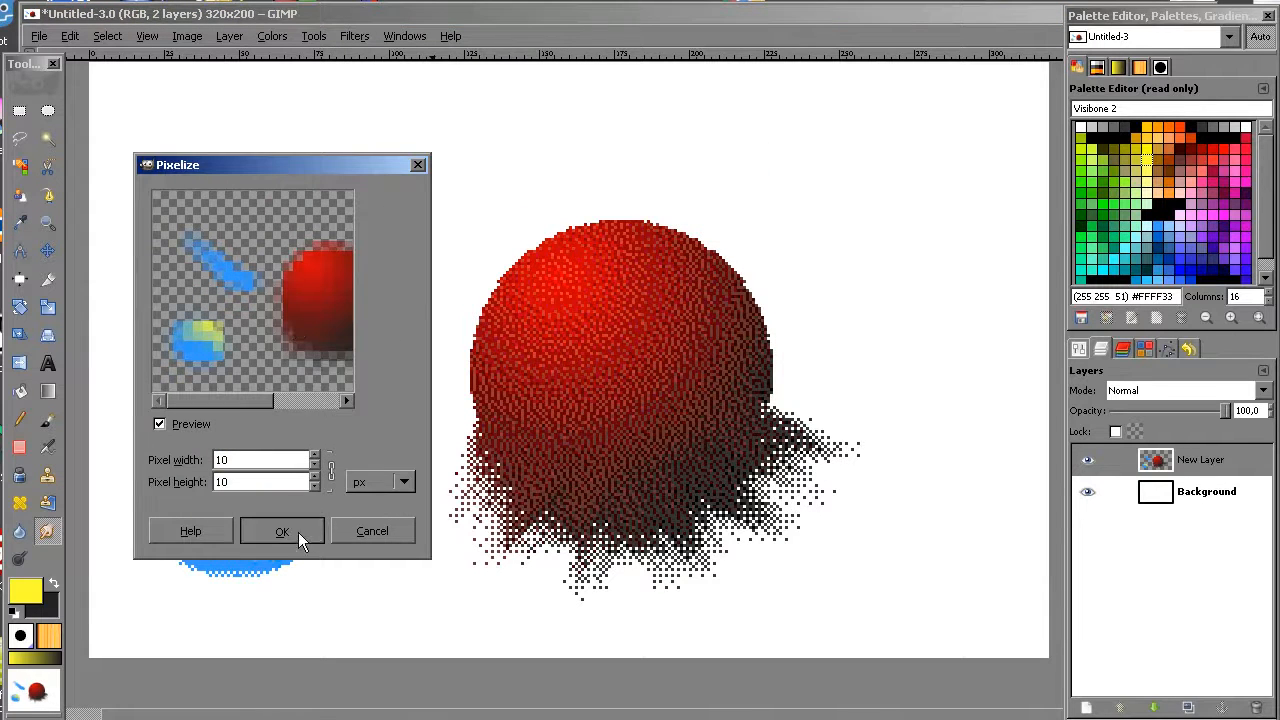
left_click(282, 532)
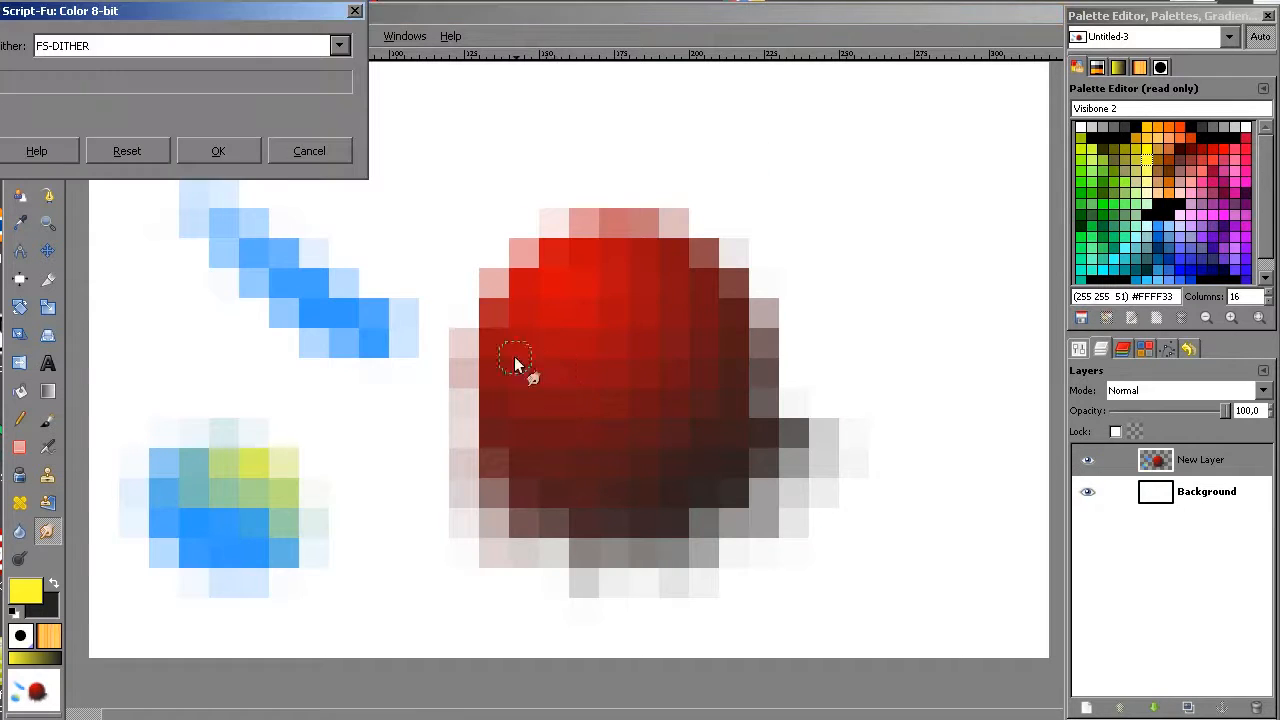
left_click(216, 152)
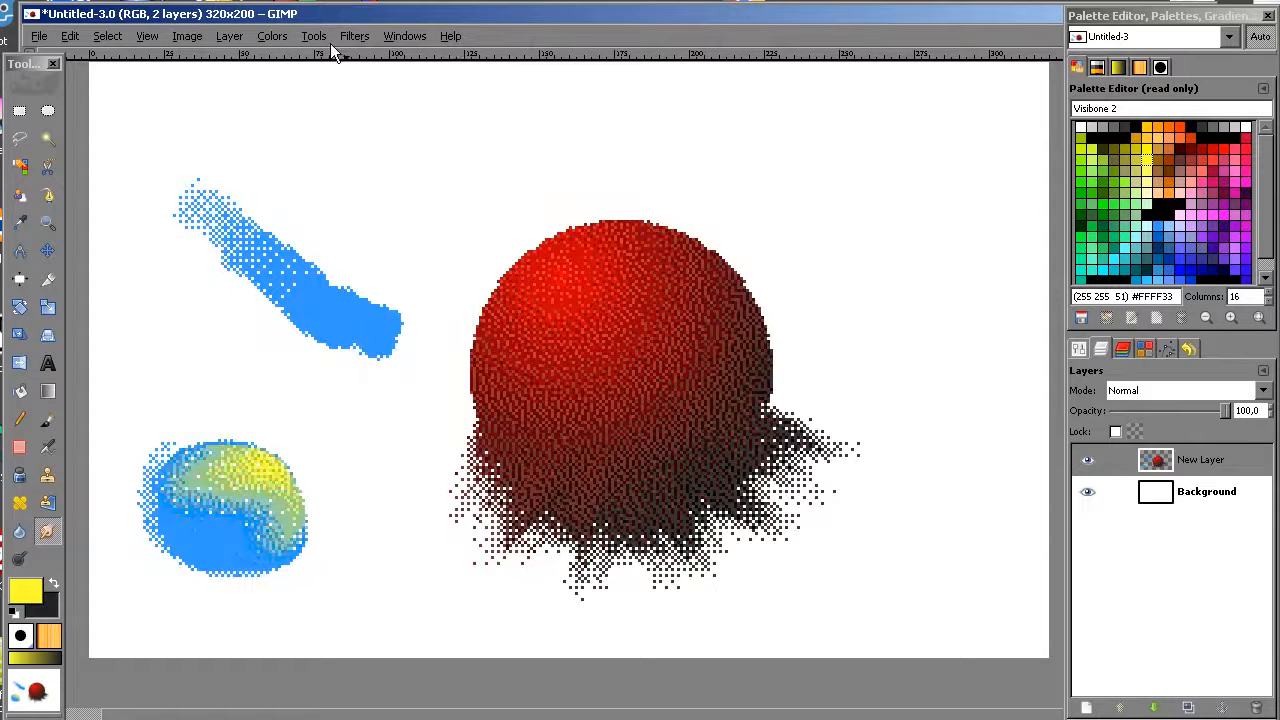
left_click(354, 36)
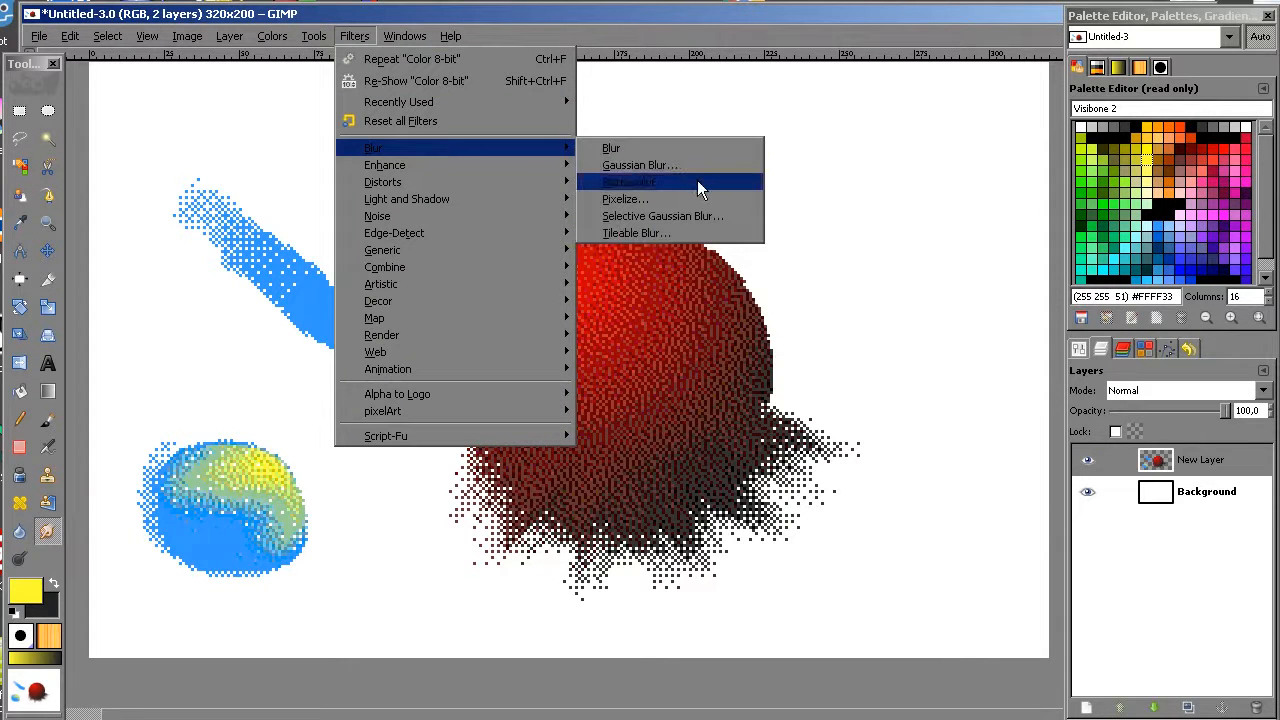
left_click(628, 182)
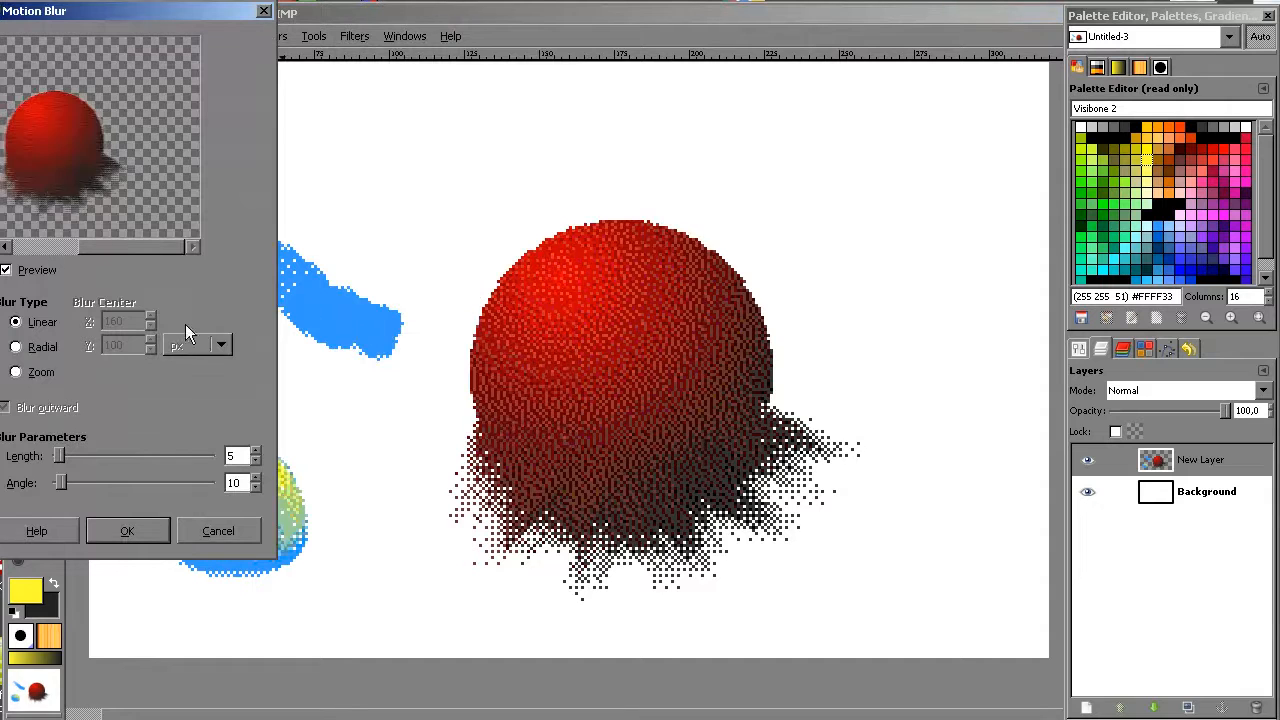
left_click_drag(60, 482, 96, 482)
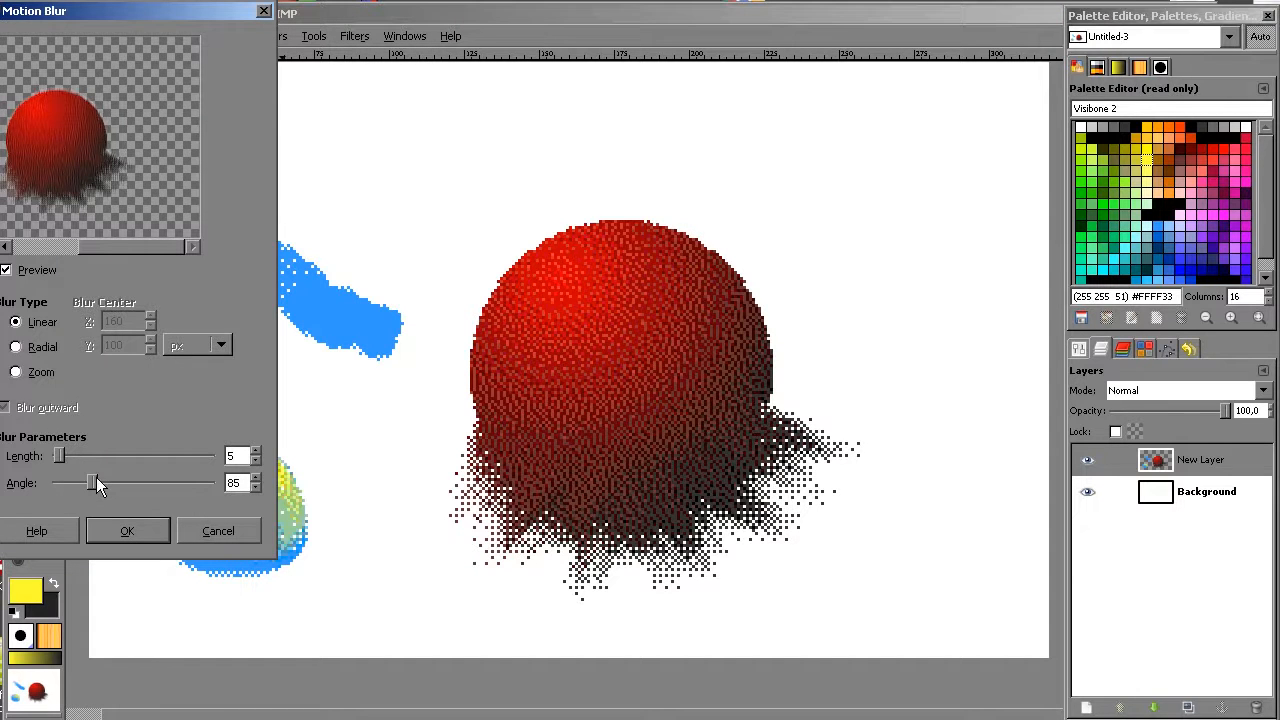
left_click_drag(58, 456, 96, 456)
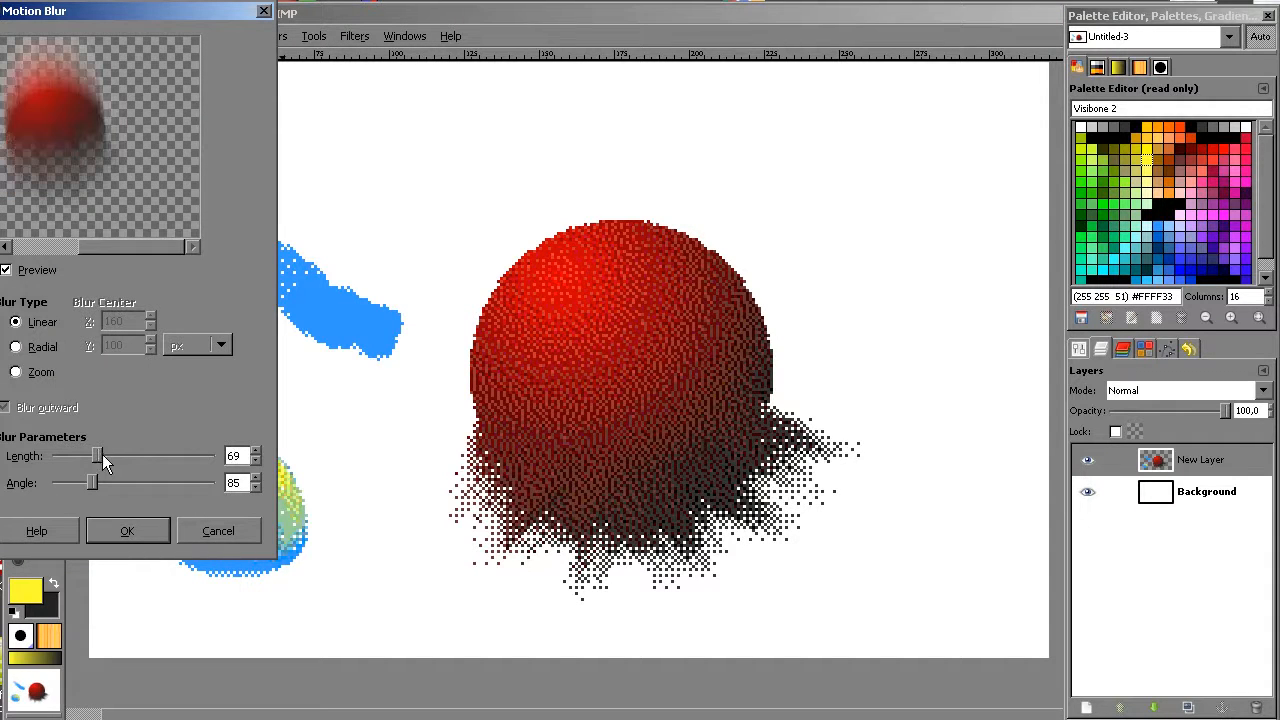
left_click(128, 532)
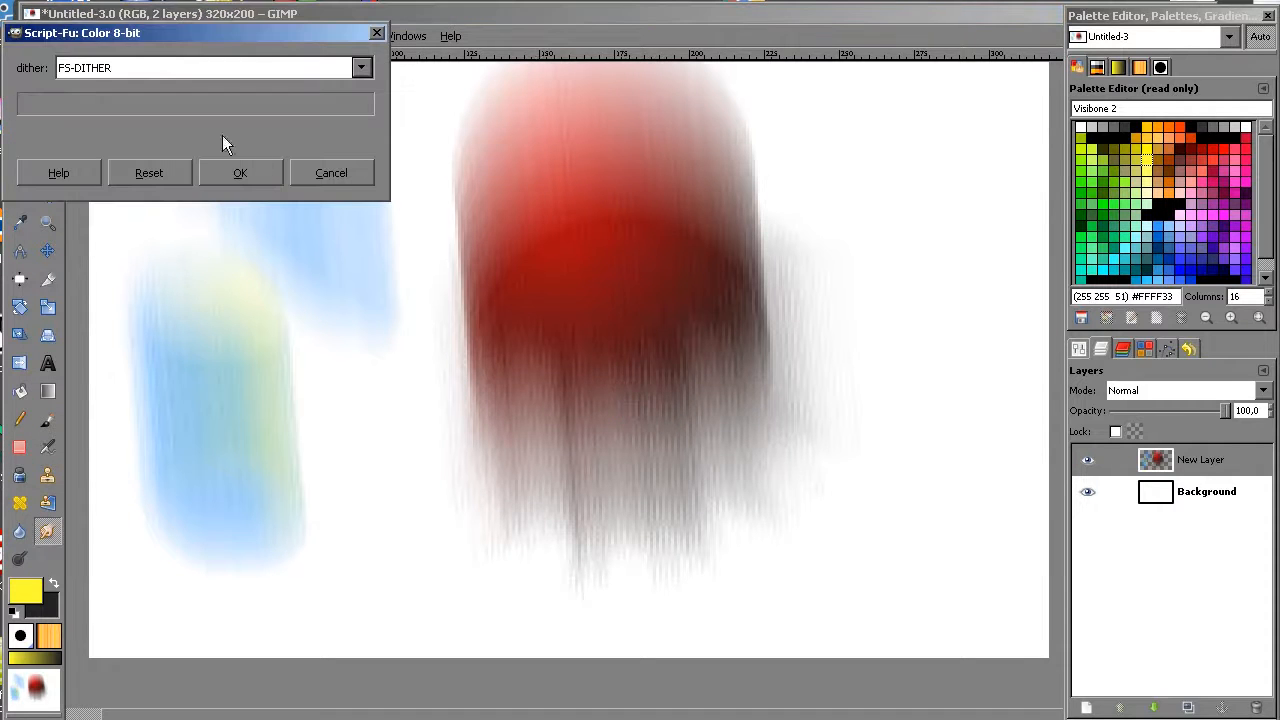
left_click(240, 172)
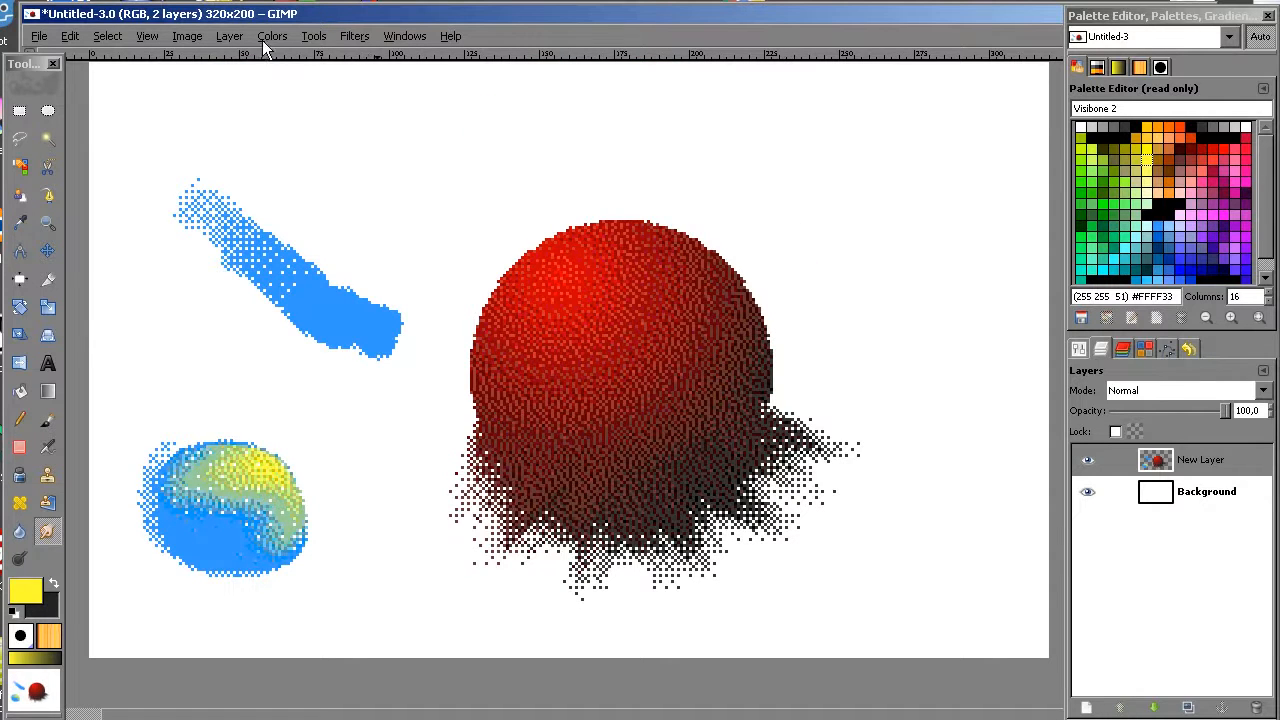
left_click(272, 36)
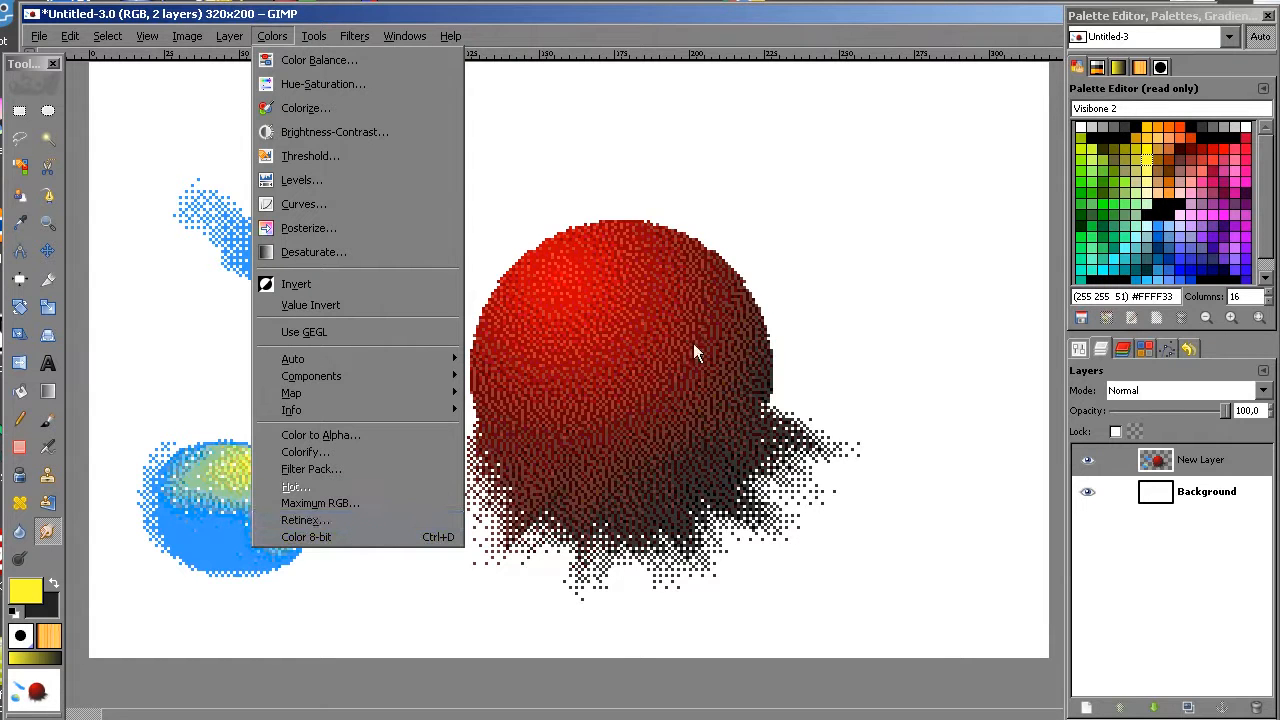
left_click(696, 352)
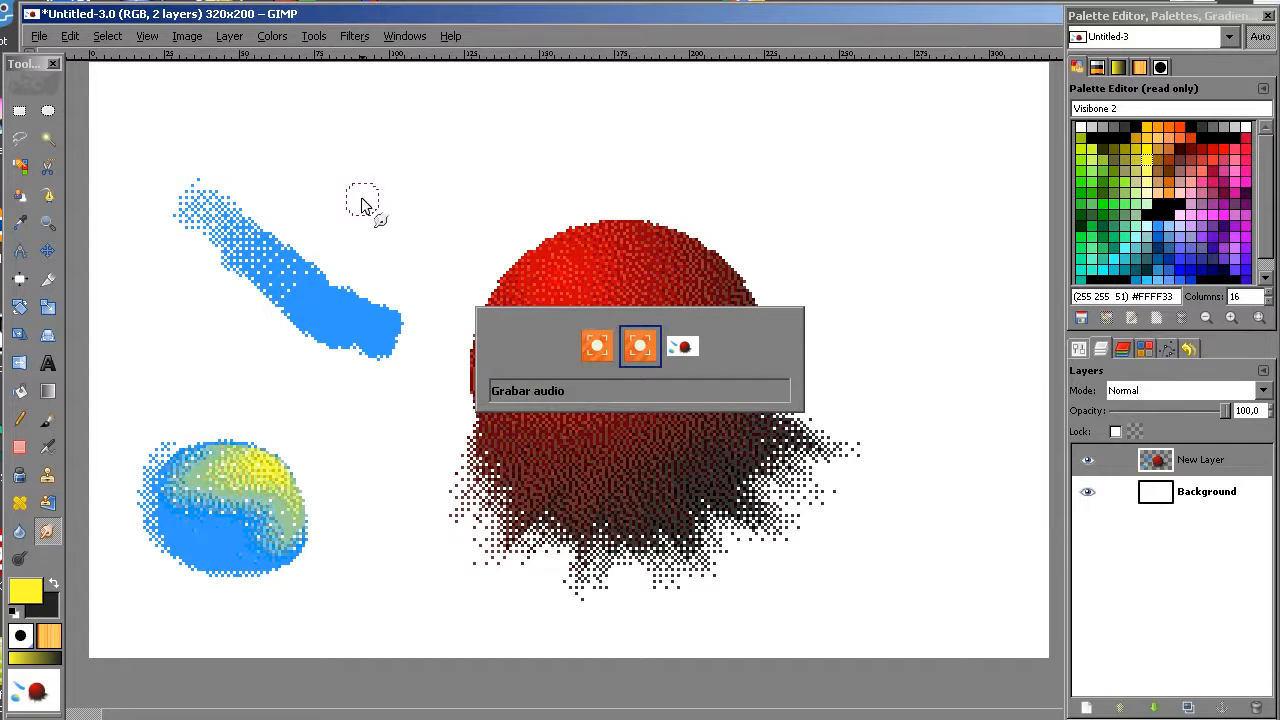
mouse_move(420, 384)
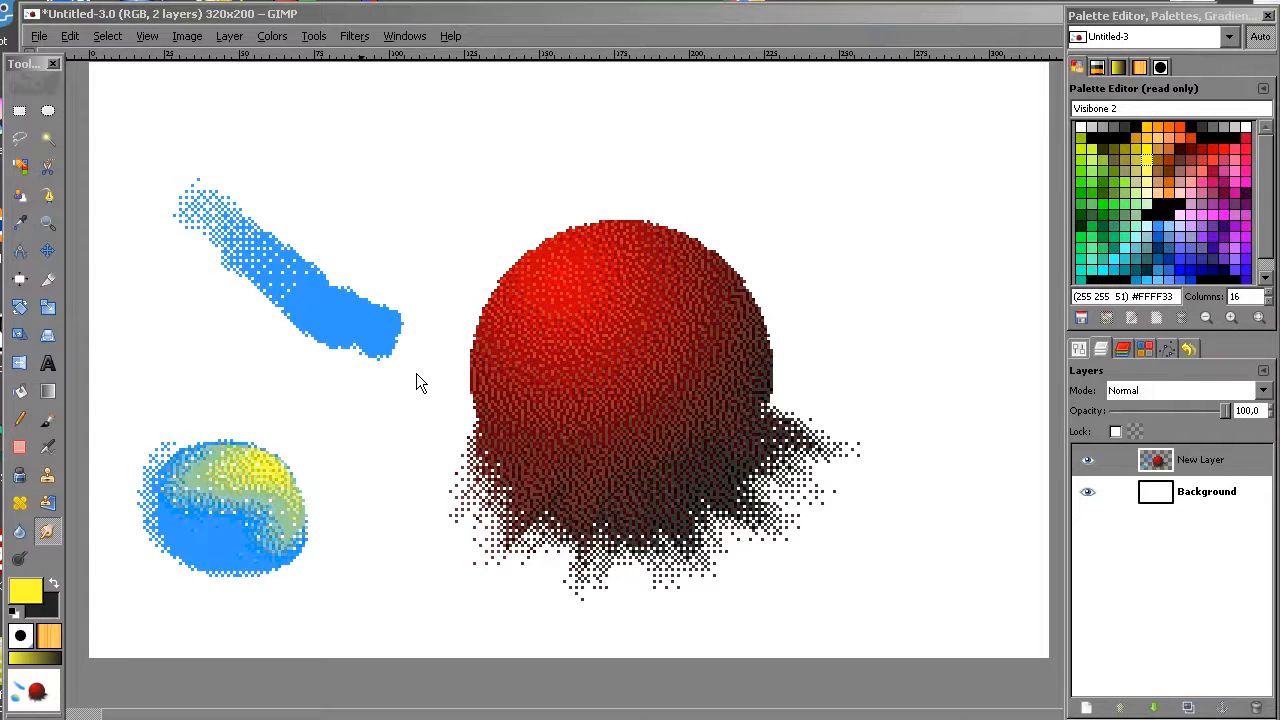
mouse_move(856, 348)
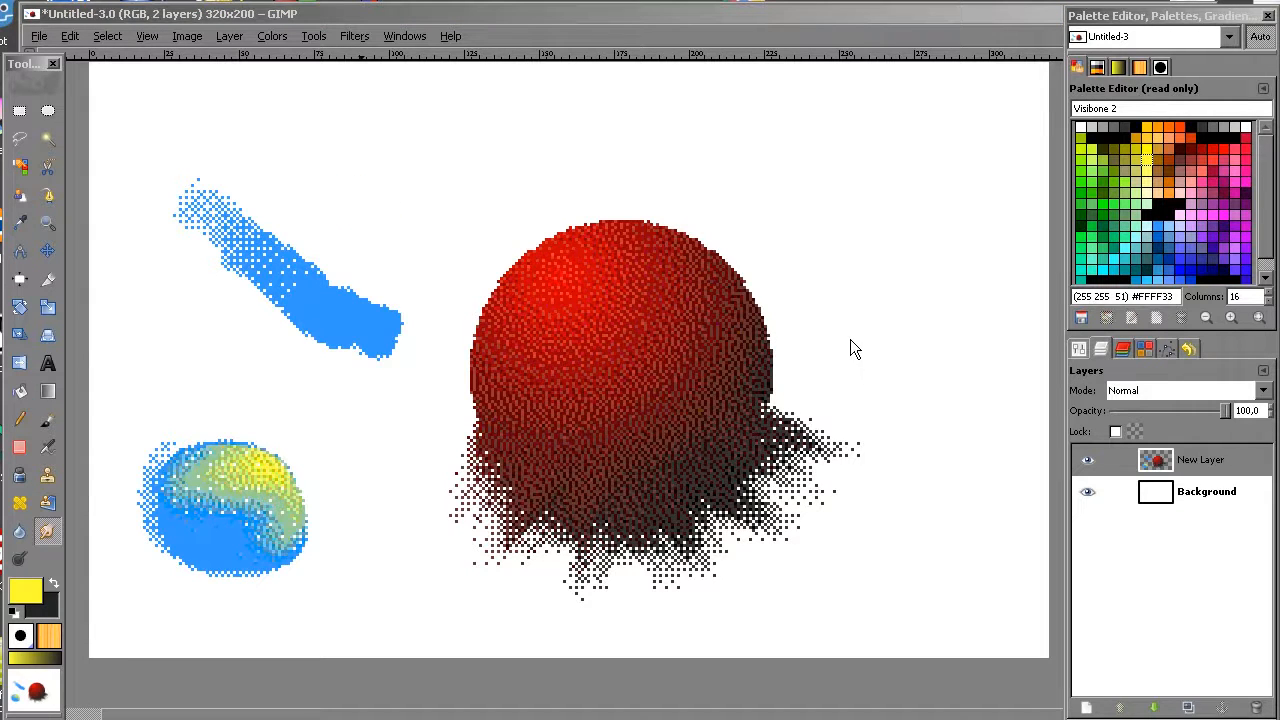